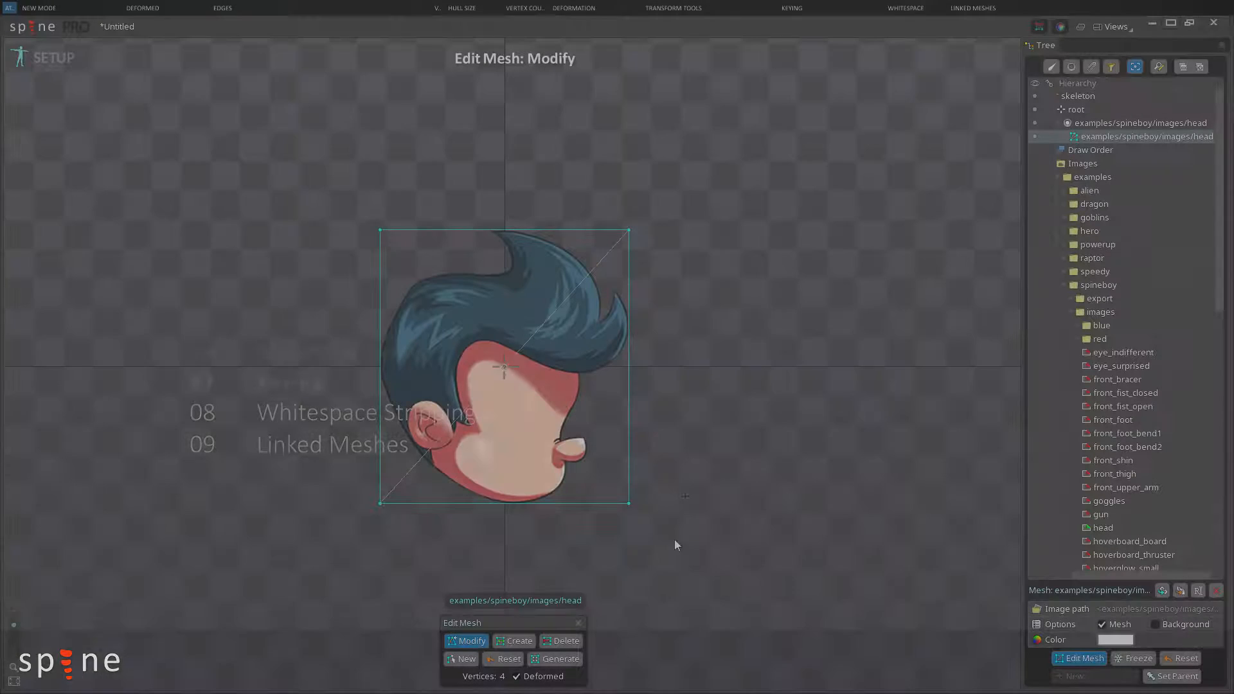
# - Trace a new hull around the head, placing vertices at hair, chin and nose
pyautogui.click(465, 659)
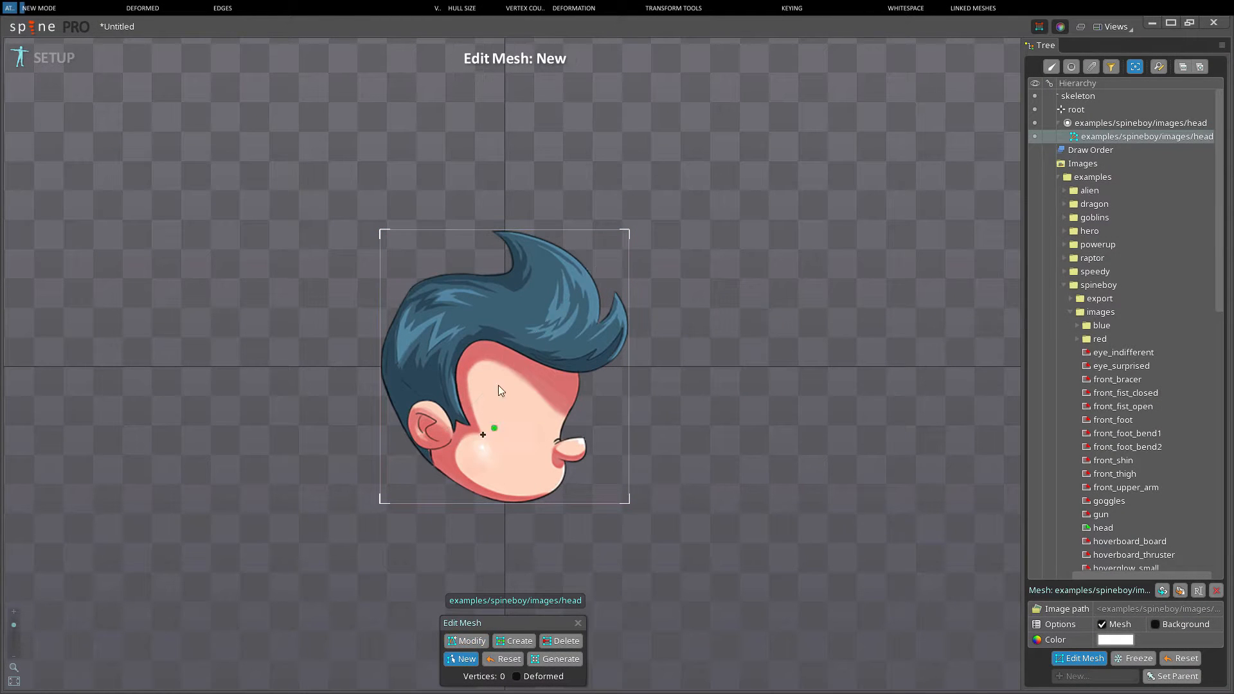
pyautogui.click(478, 231)
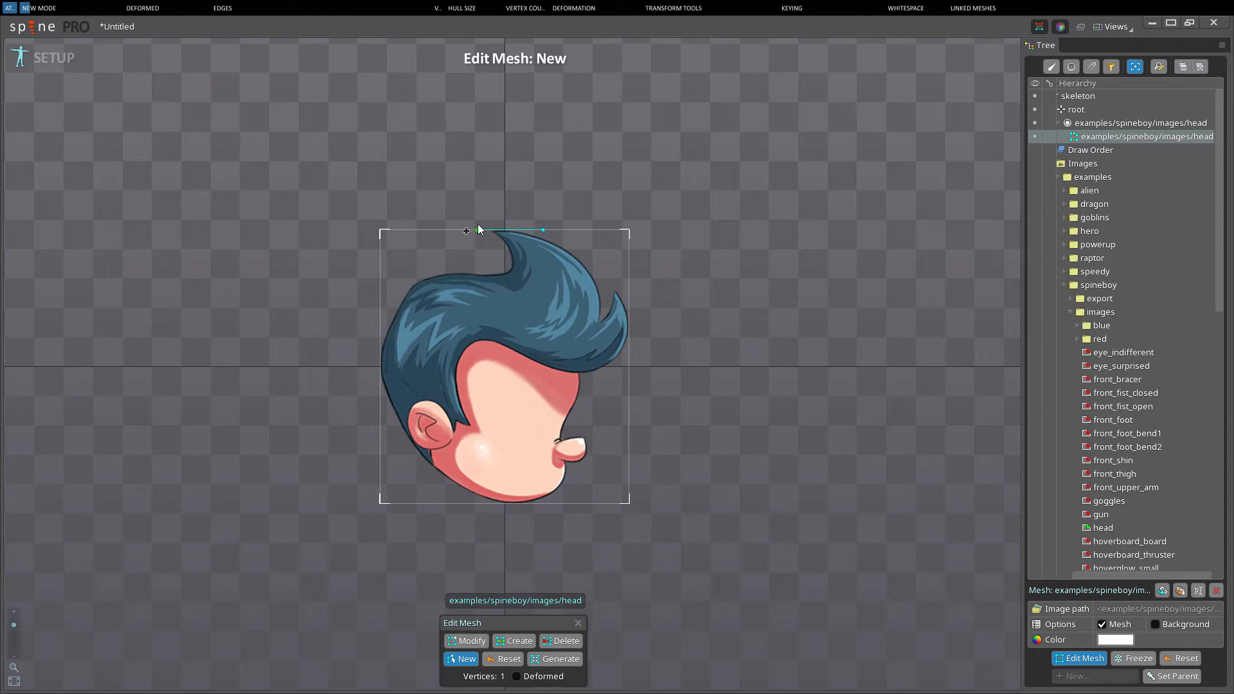
pyautogui.click(380, 346)
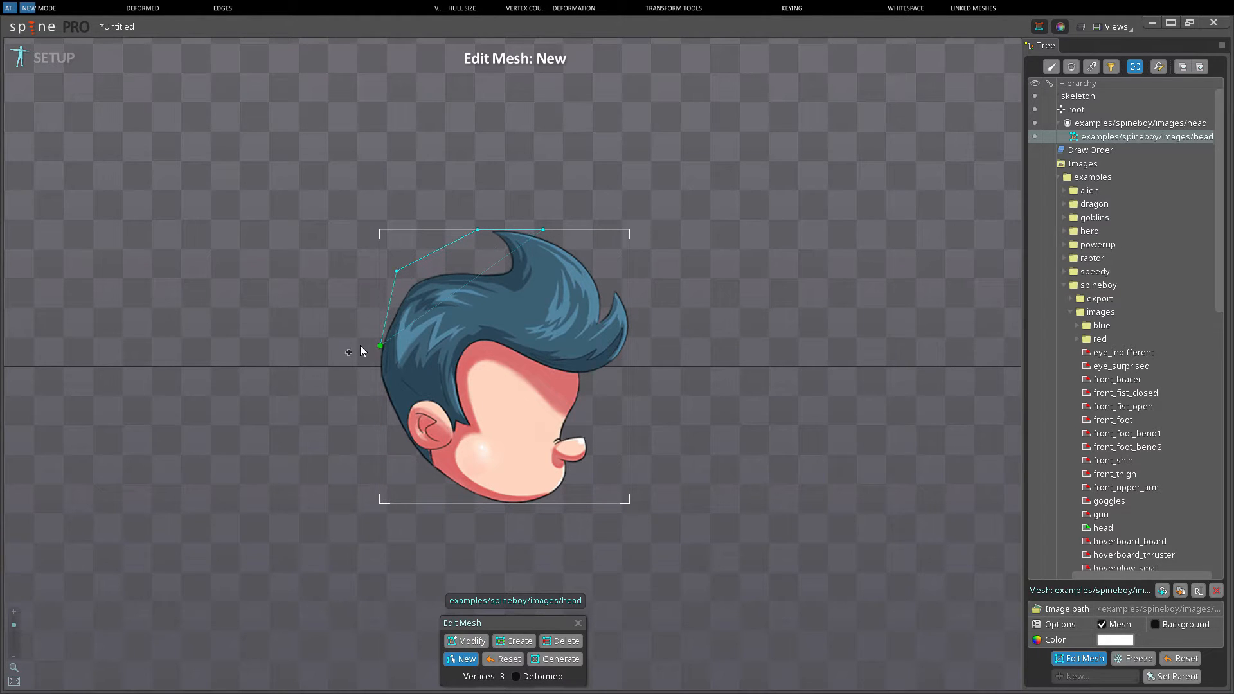
pyautogui.click(453, 504)
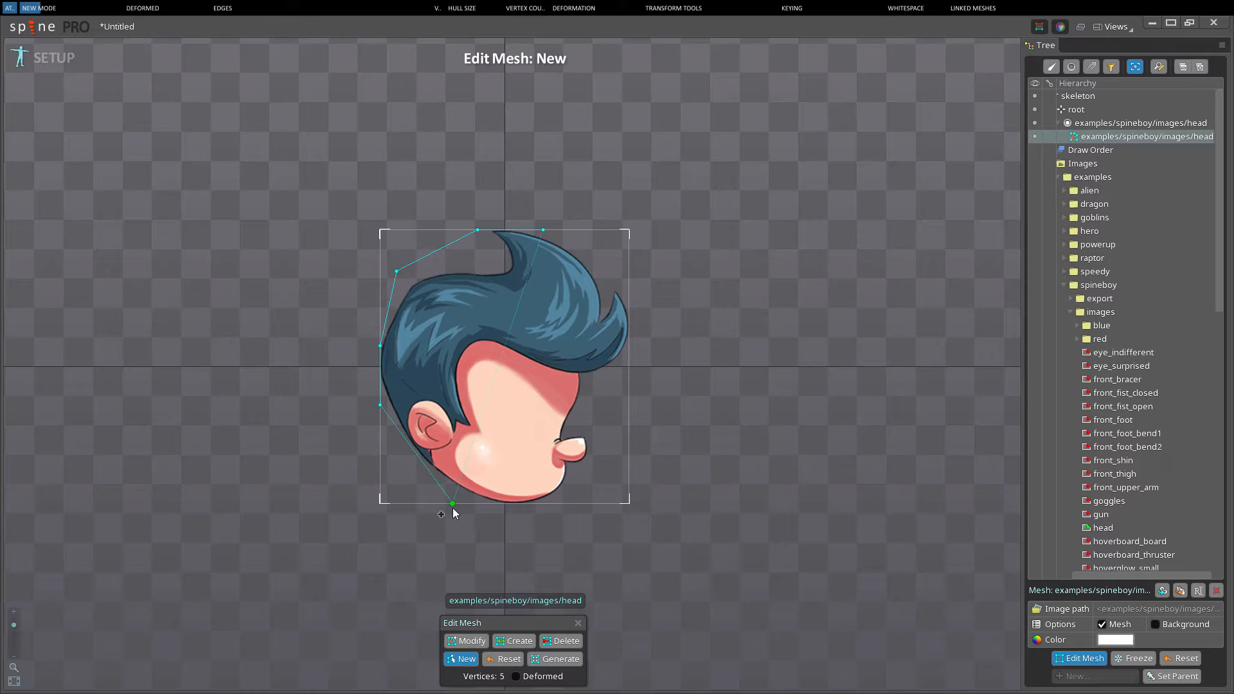
pyautogui.click(606, 454)
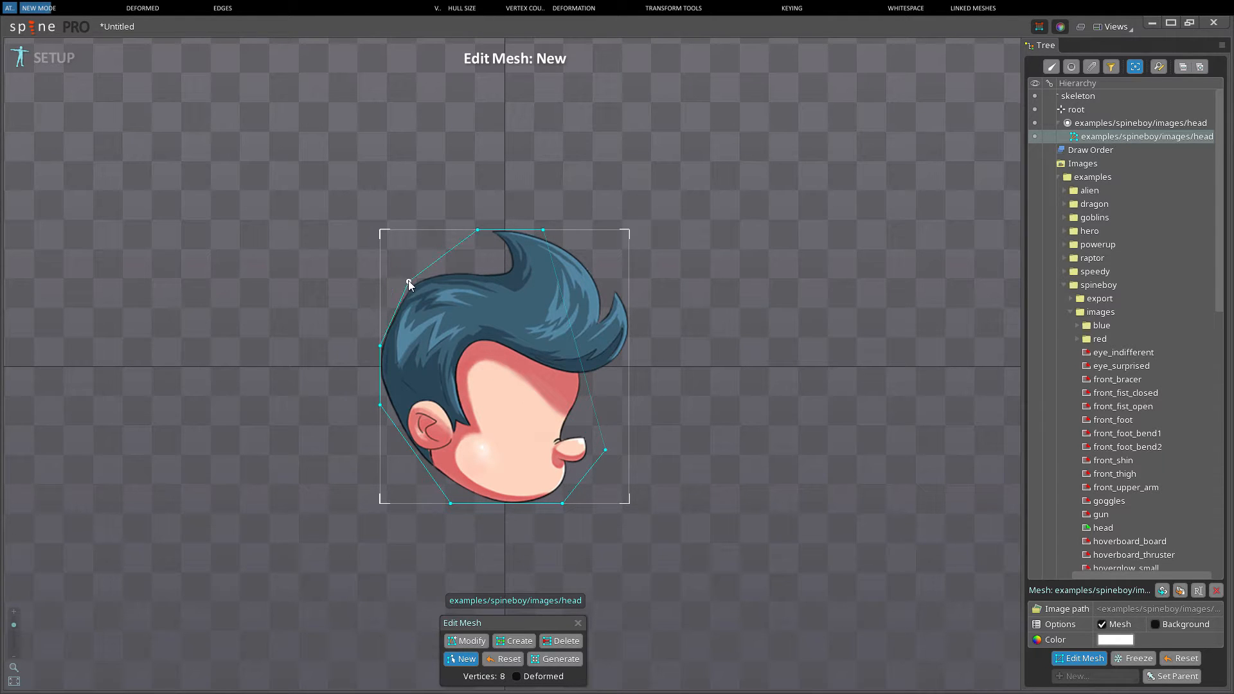
pyautogui.moveTo(407, 285); pyautogui.dragTo(380, 329)
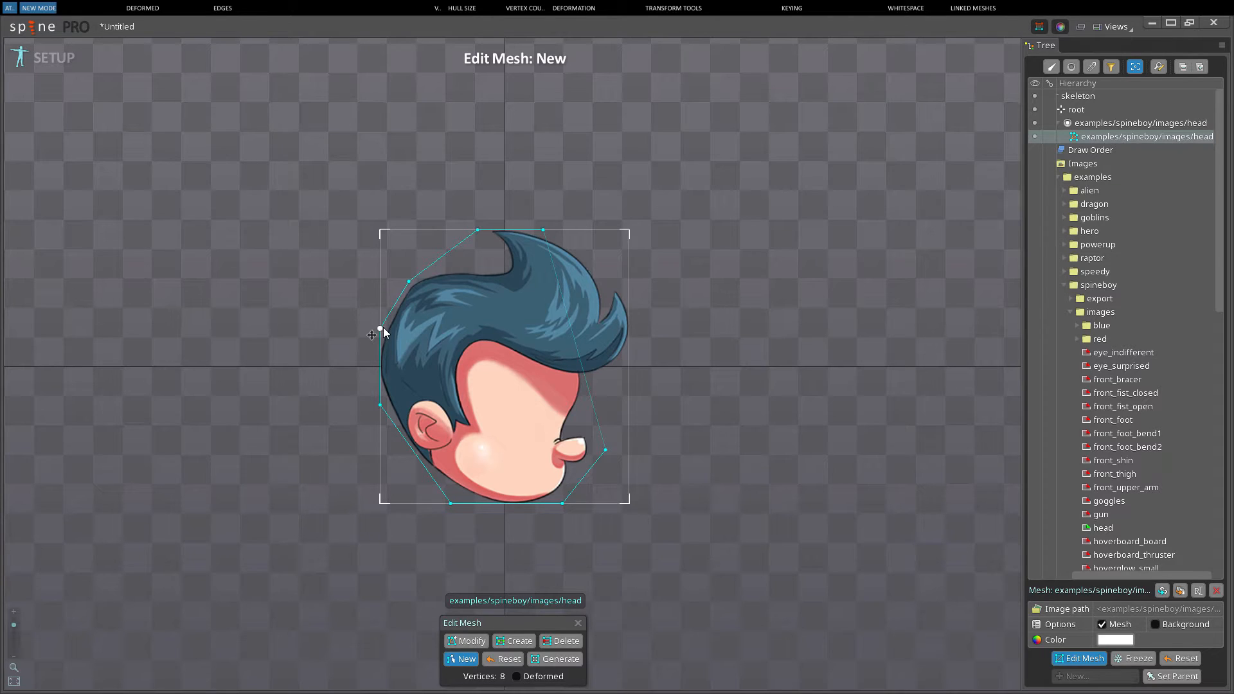
pyautogui.click(380, 328)
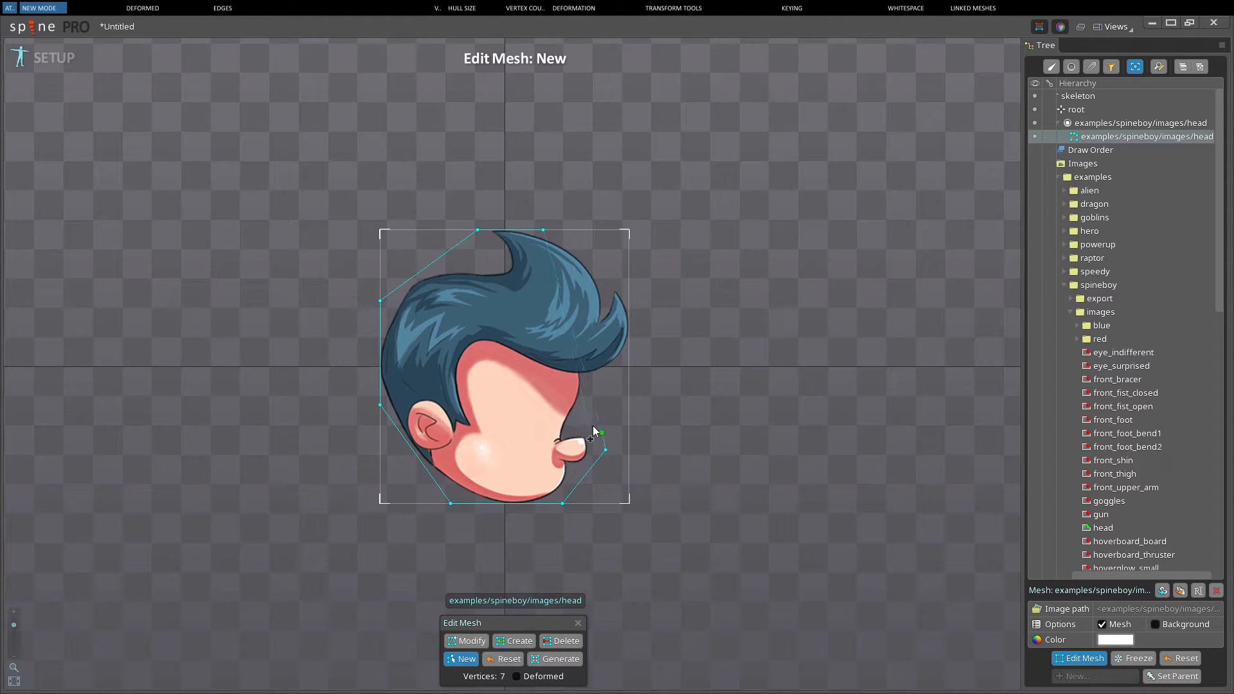
pyautogui.click(630, 307)
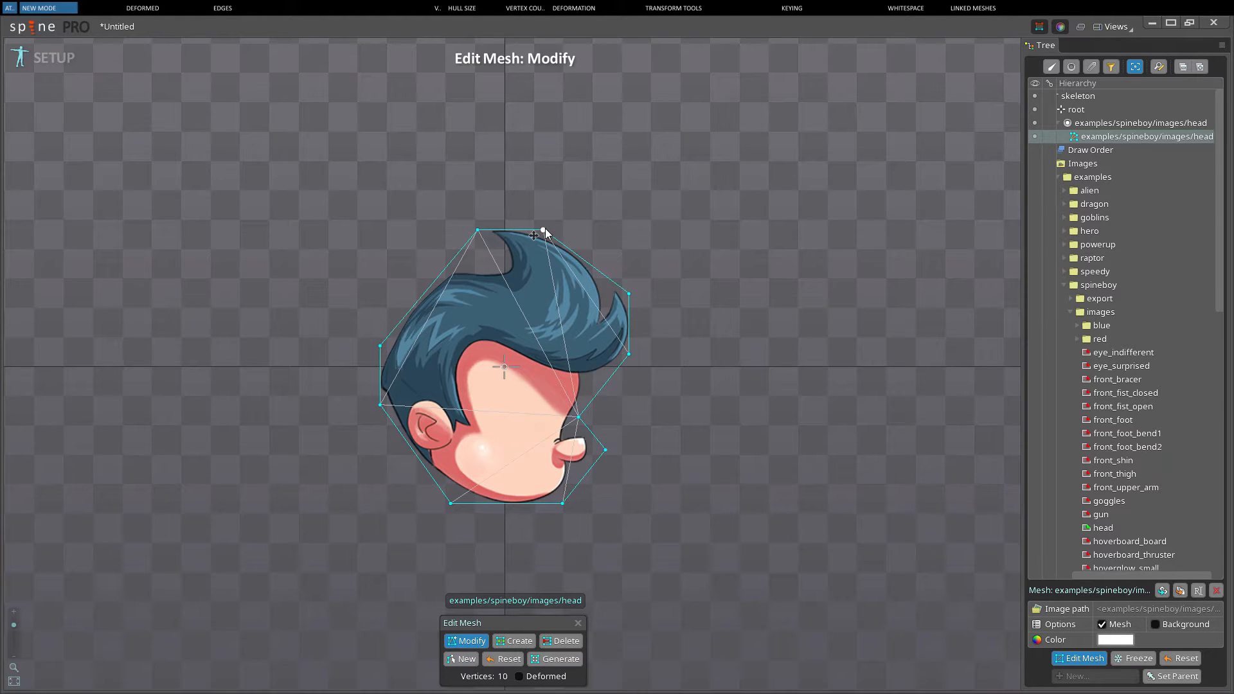
pyautogui.moveTo(683, 276)
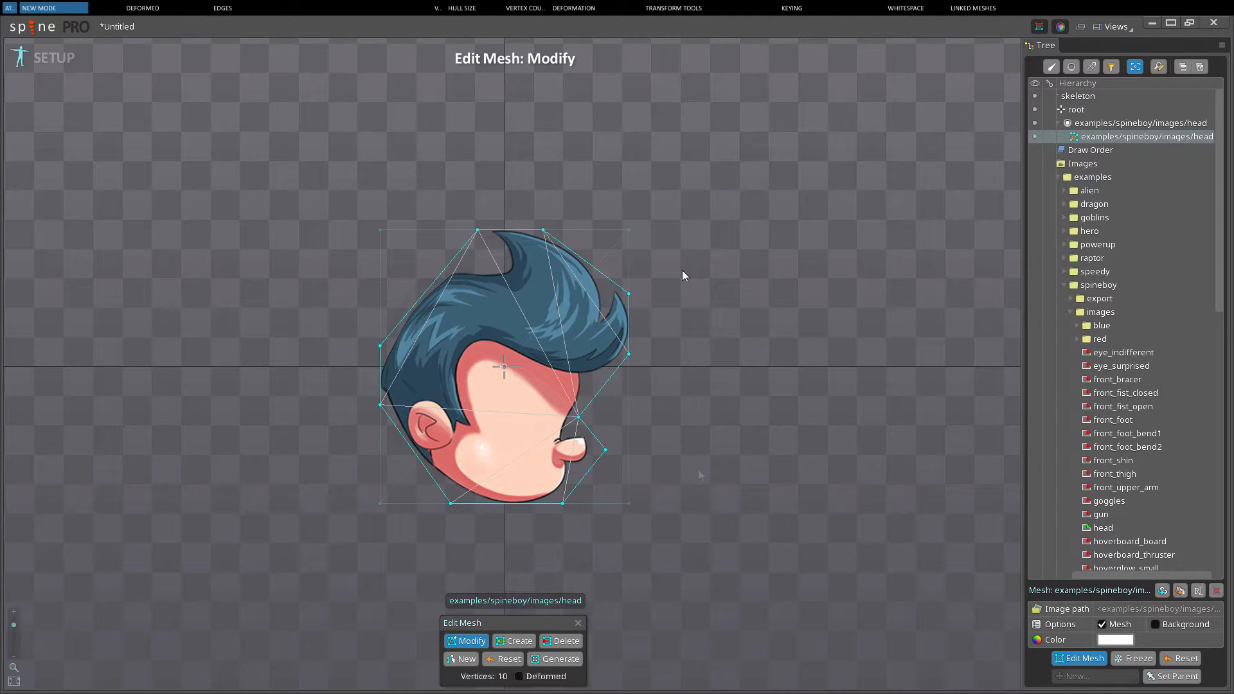
# - Reset the head mesh to a rectangle and add new vertices around the chin and hair
pyautogui.click(508, 659)
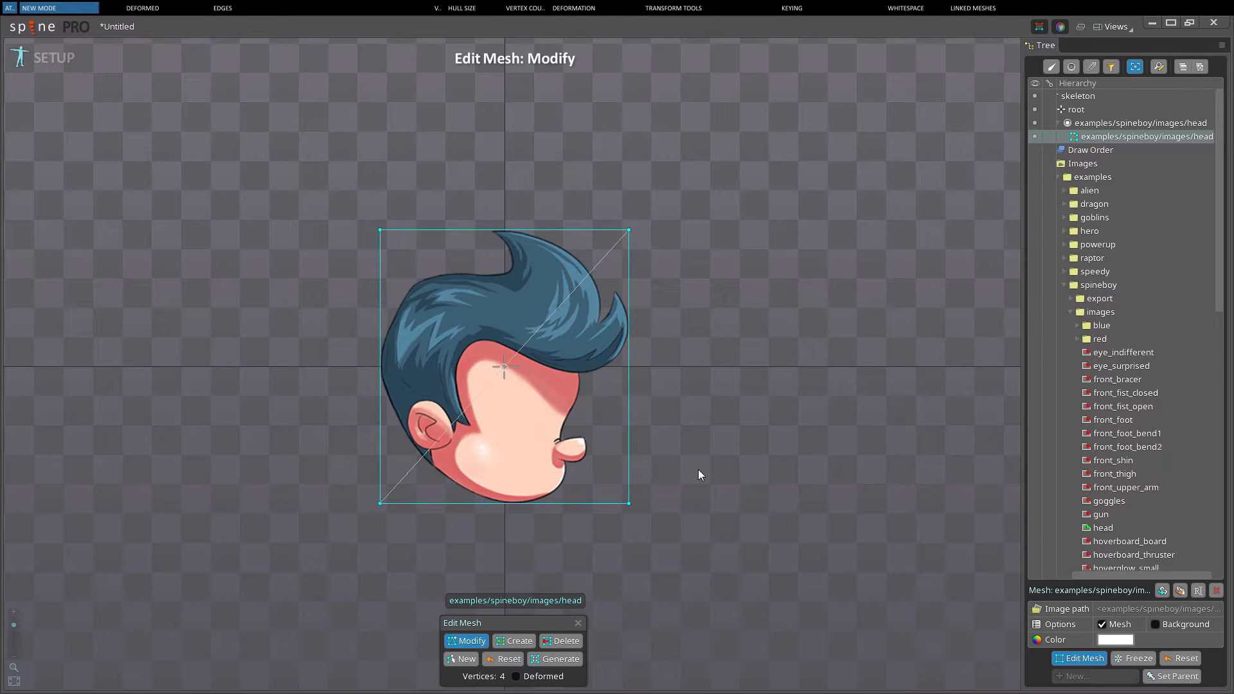
pyautogui.click(519, 641)
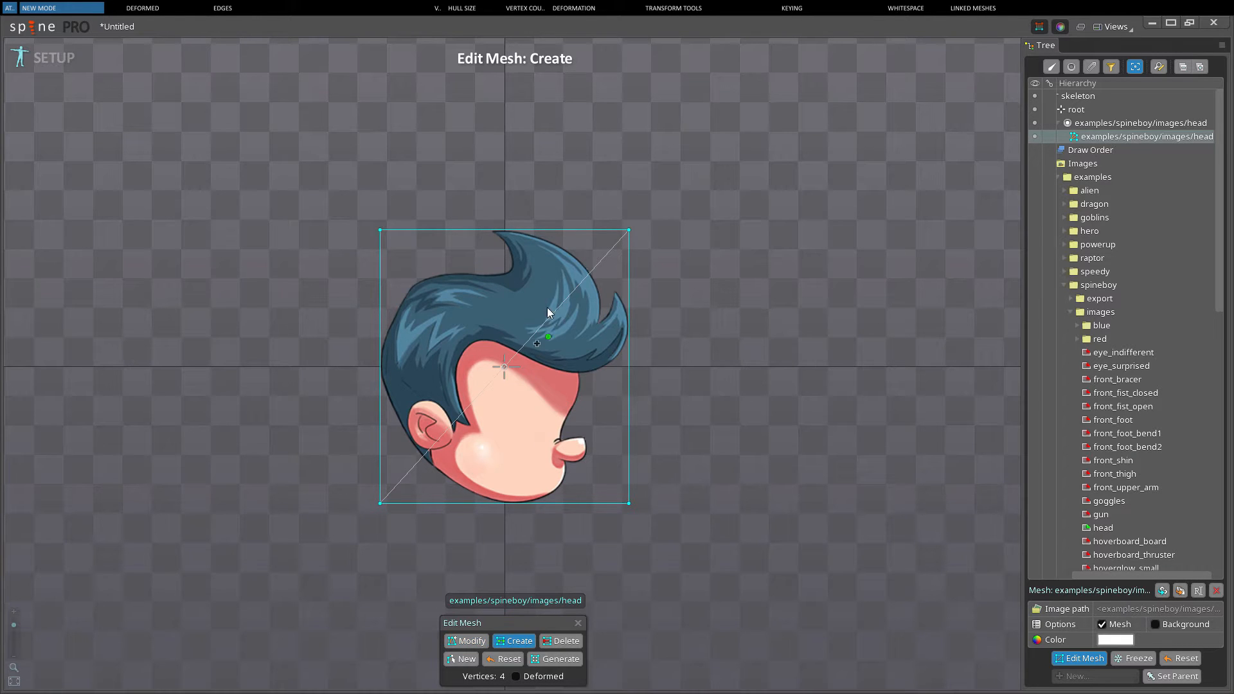
pyautogui.click(443, 501)
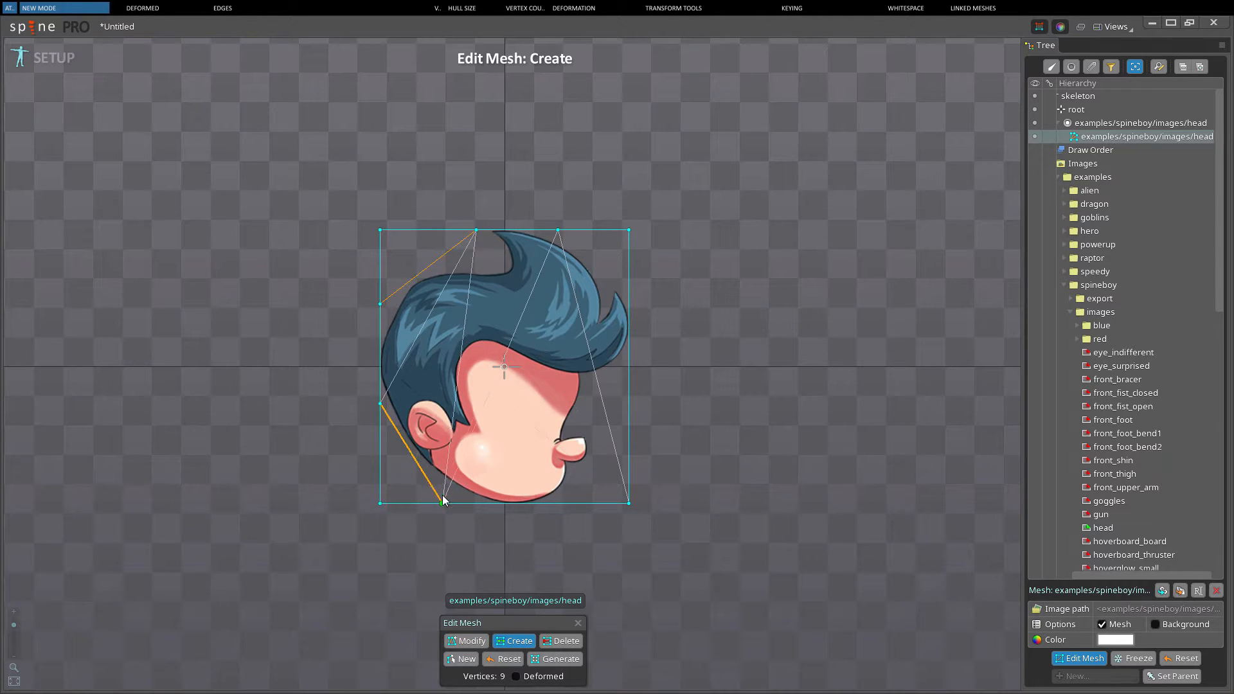
pyautogui.click(628, 299)
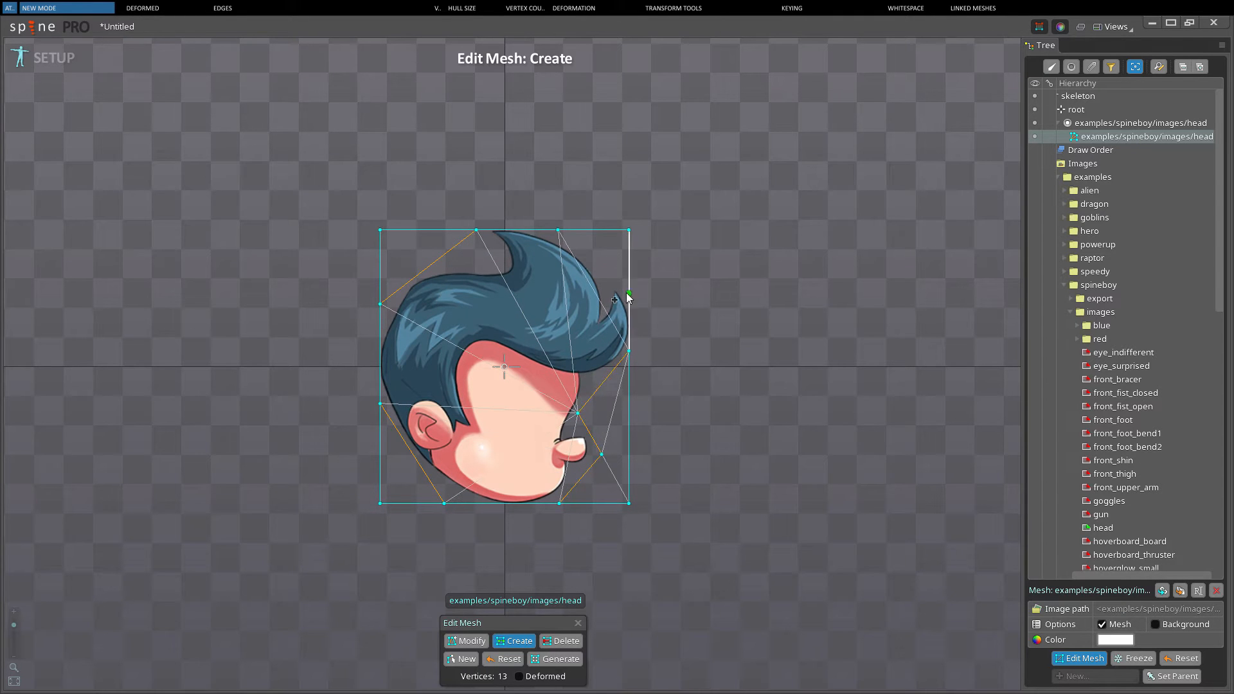
pyautogui.click(560, 641)
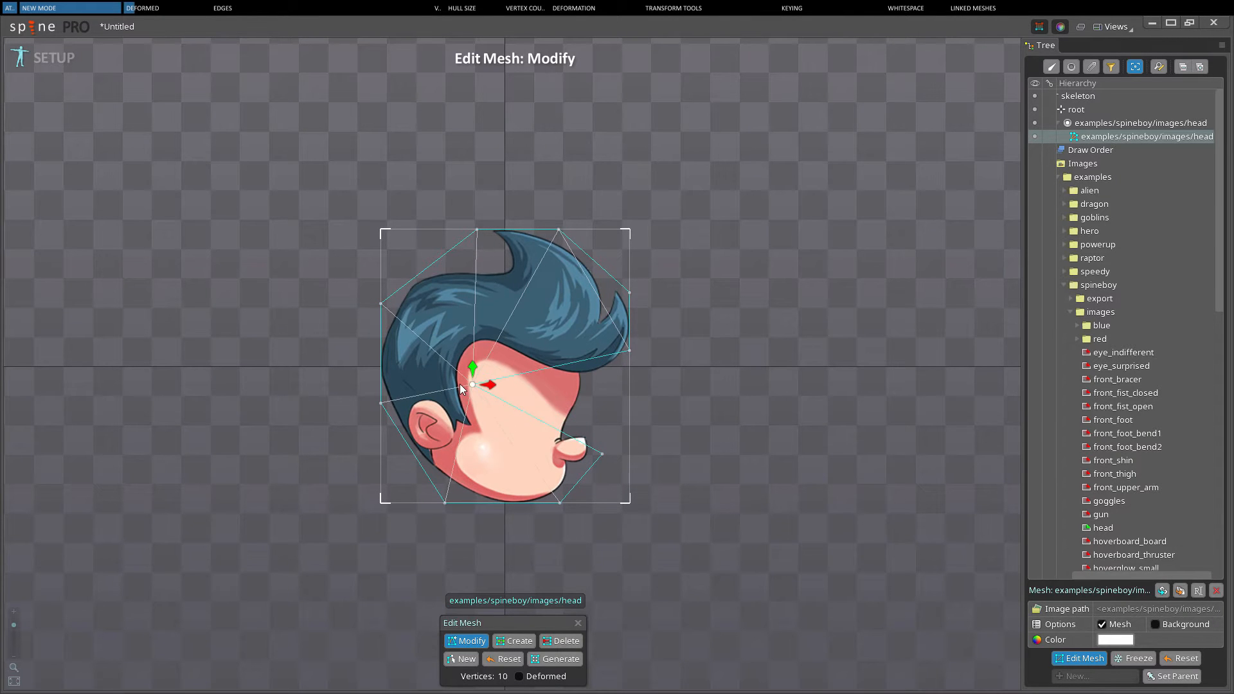
# - Move an interior face vertex, then drag it again with mesh editing reopened to warp the face
pyautogui.moveTo(472, 386); pyautogui.dragTo(523, 403)
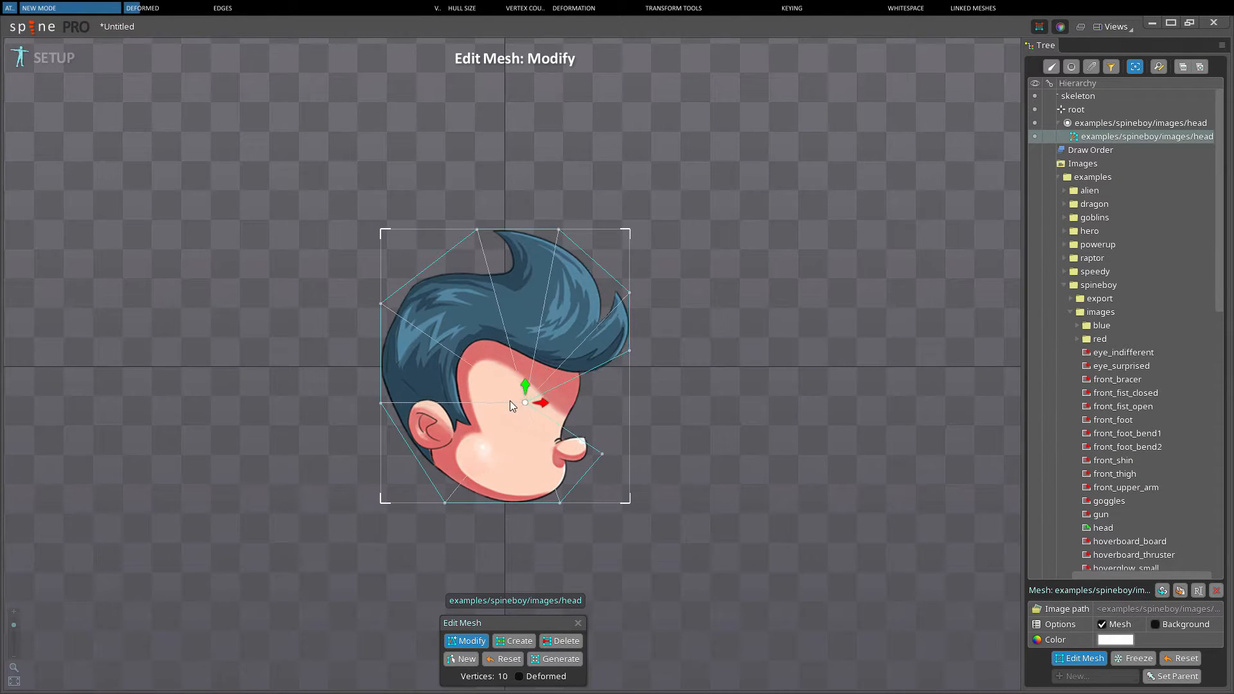
pyautogui.moveTo(524, 404); pyautogui.dragTo(486, 391)
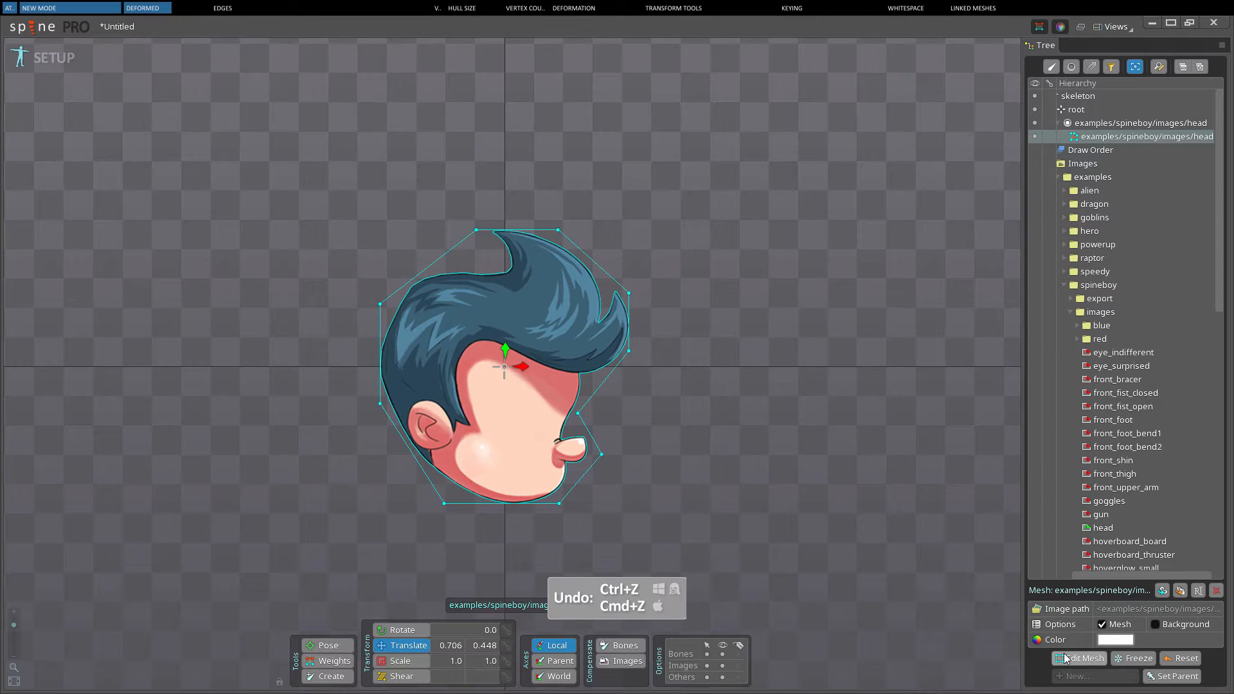
pyautogui.click(1079, 658)
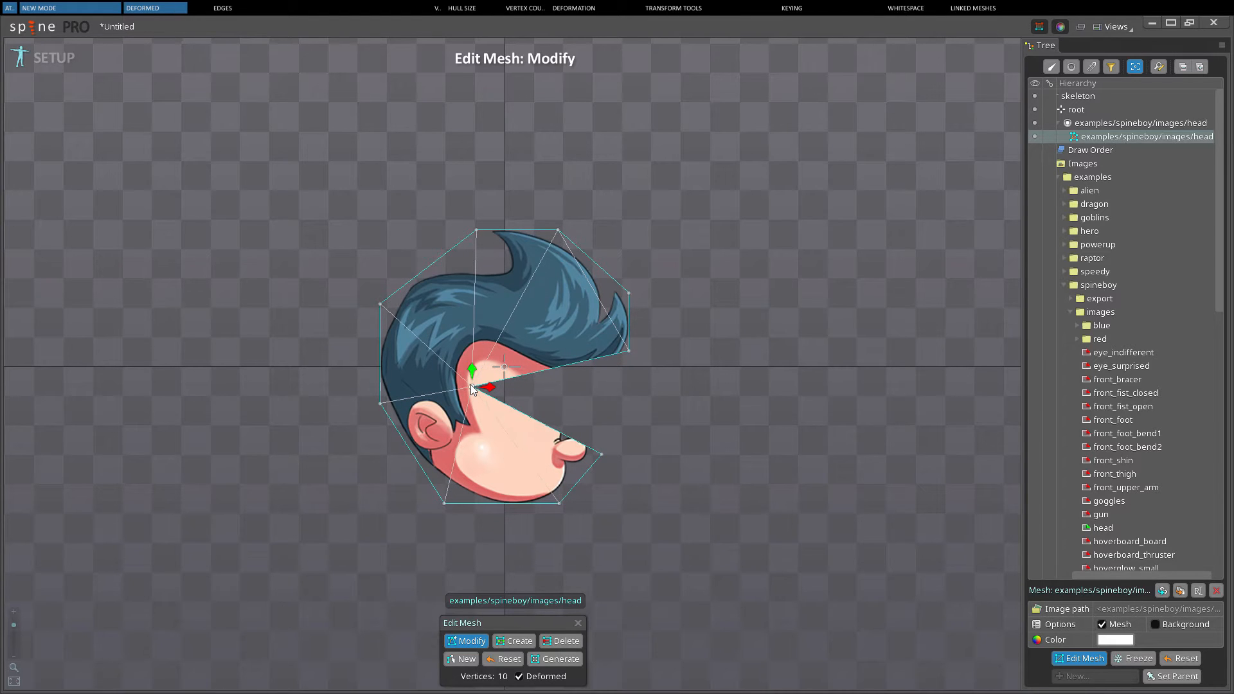
pyautogui.moveTo(472, 370); pyautogui.dragTo(530, 386)
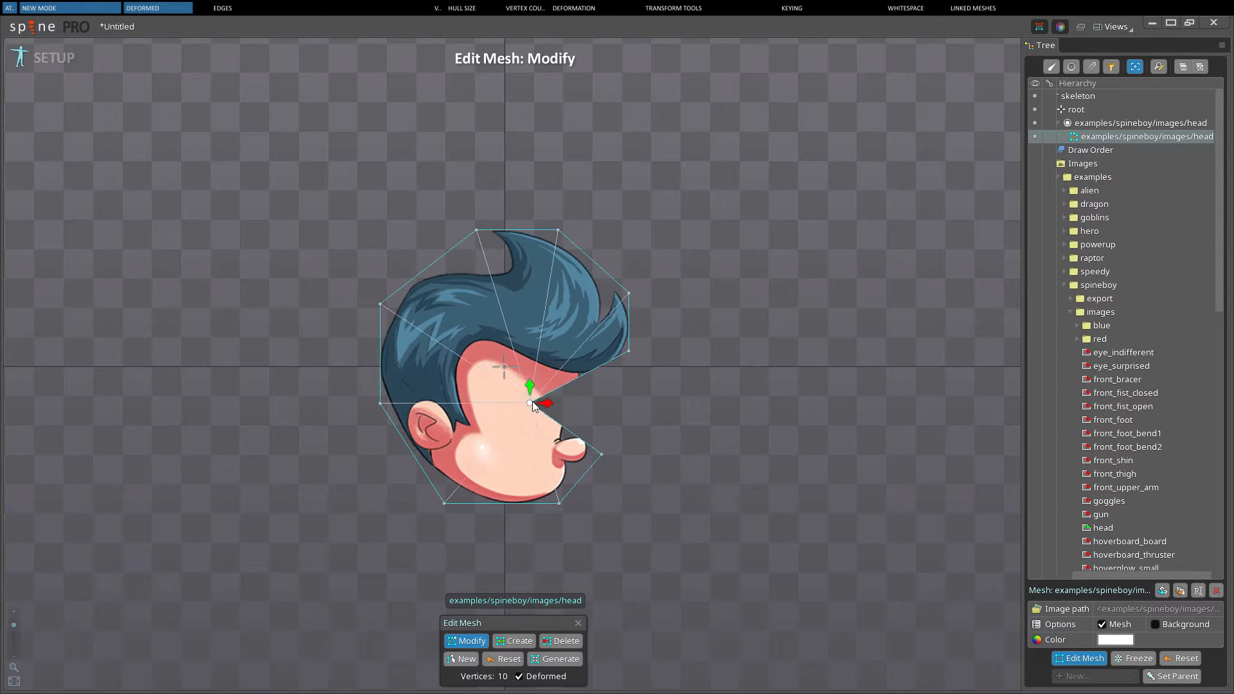
pyautogui.moveTo(529, 403); pyautogui.dragTo(476, 394)
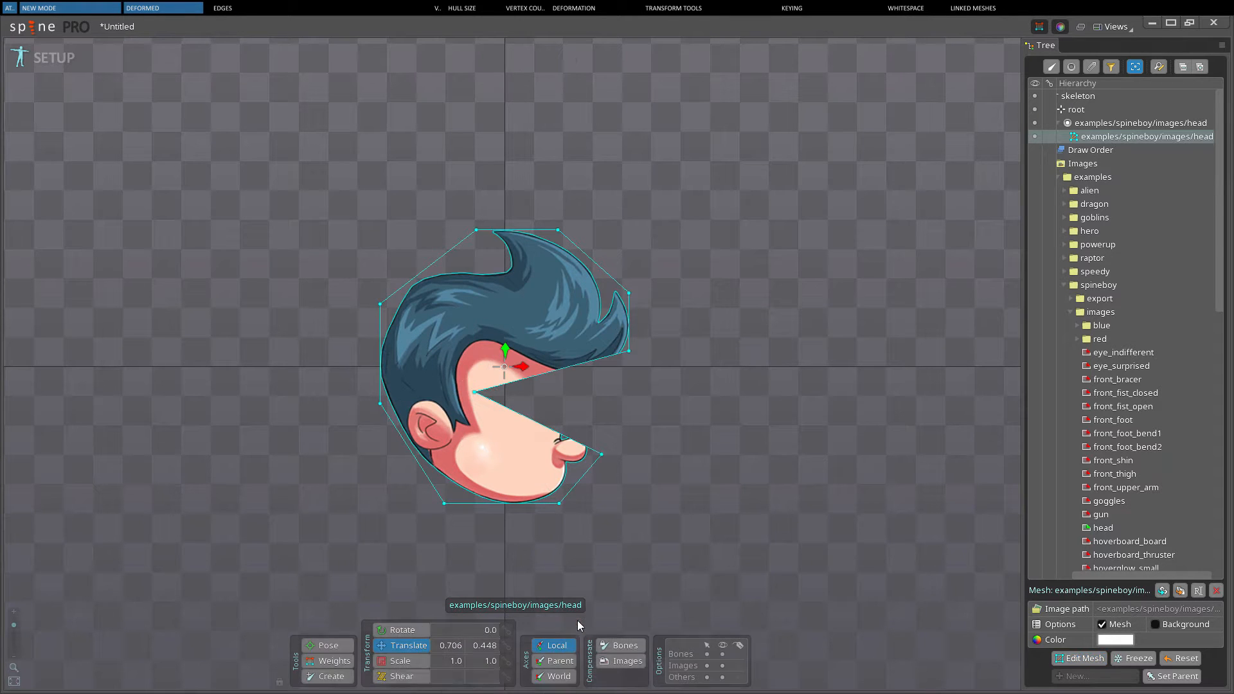
pyautogui.moveTo(464, 391)
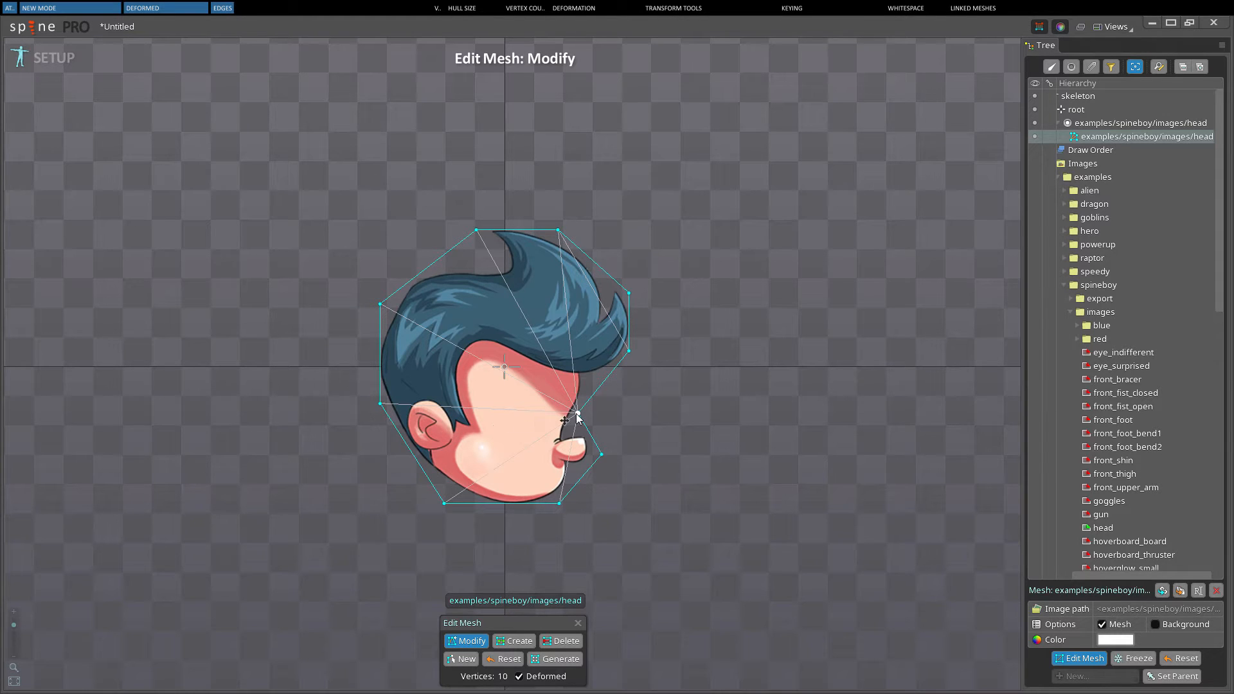
pyautogui.moveTo(643, 425)
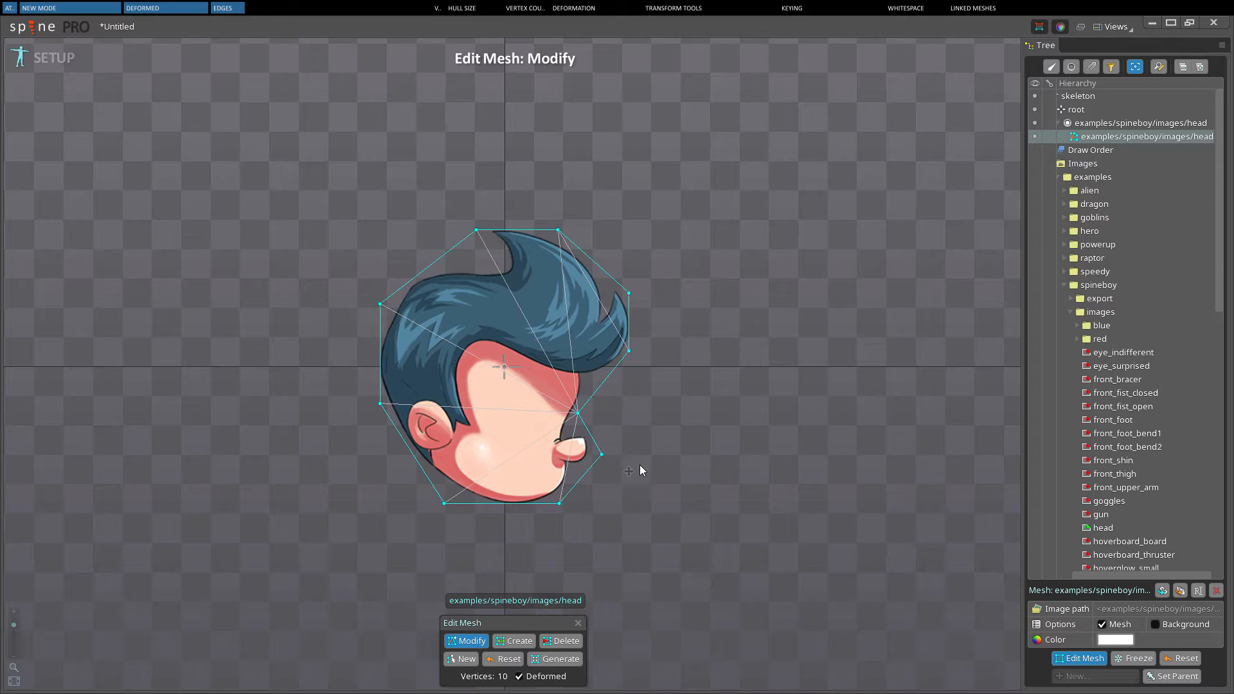
pyautogui.moveTo(621, 486)
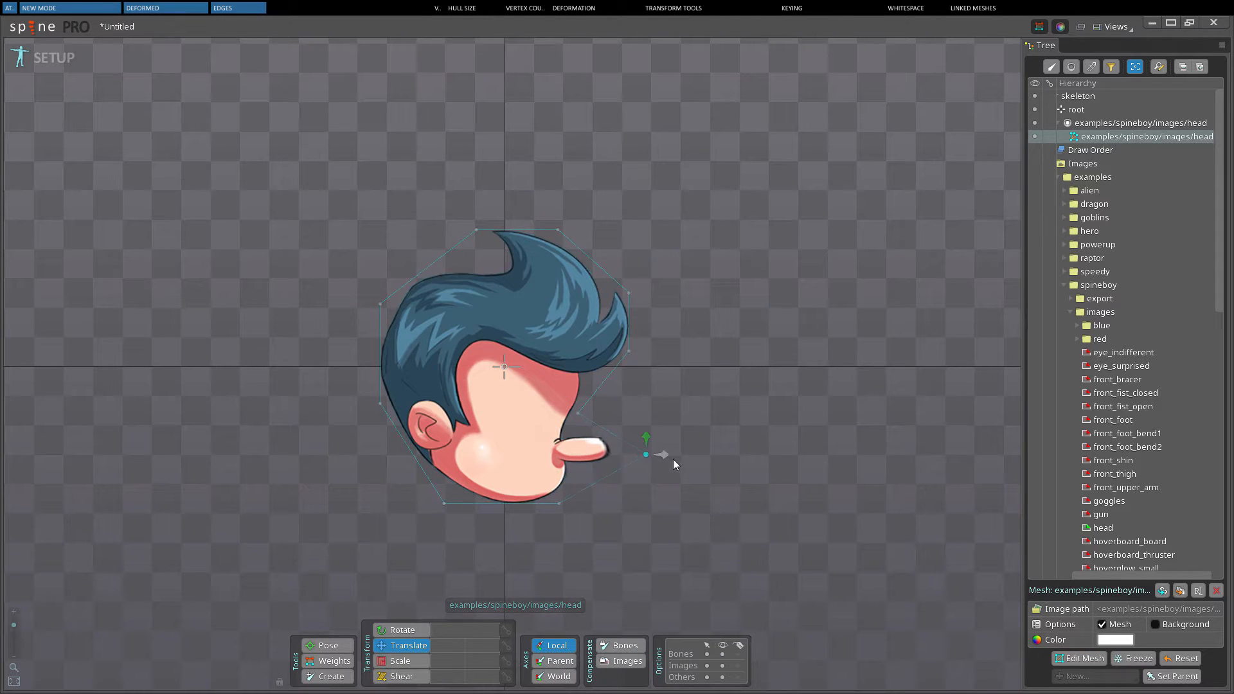
# - Stretch the nose by dragging its hull vertex, then return it to normal length
pyautogui.moveTo(673, 464); pyautogui.dragTo(645, 455)
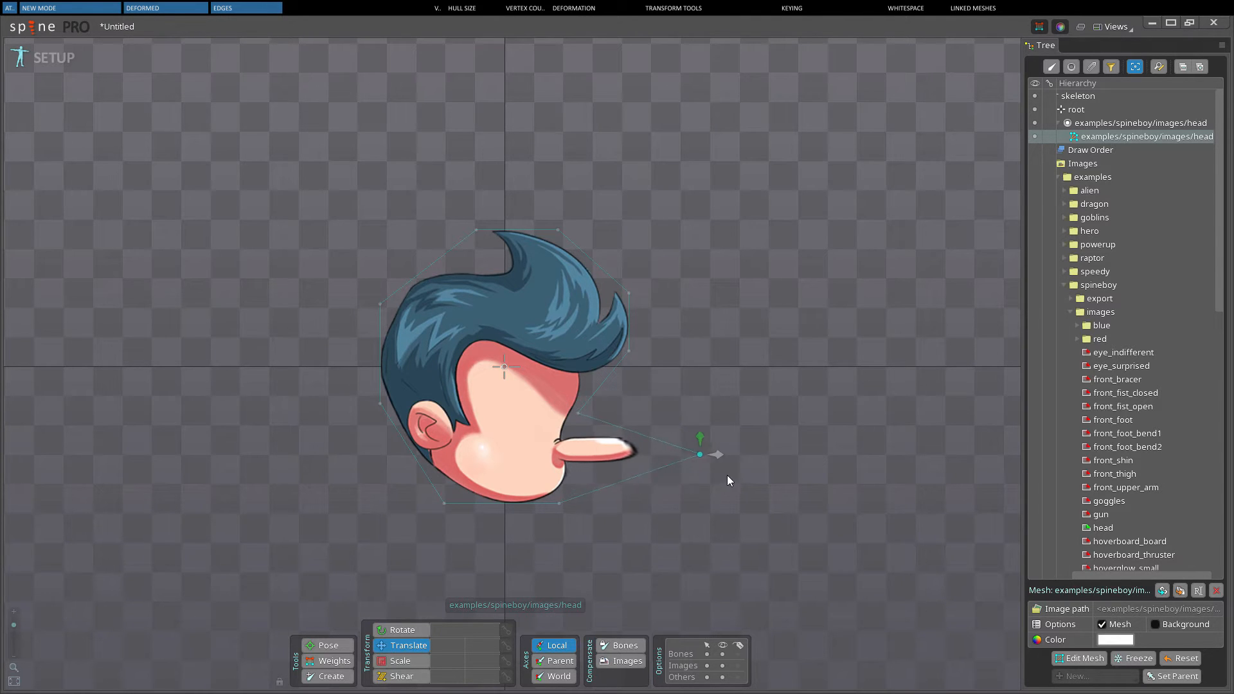
pyautogui.moveTo(701, 455); pyautogui.dragTo(611, 455)
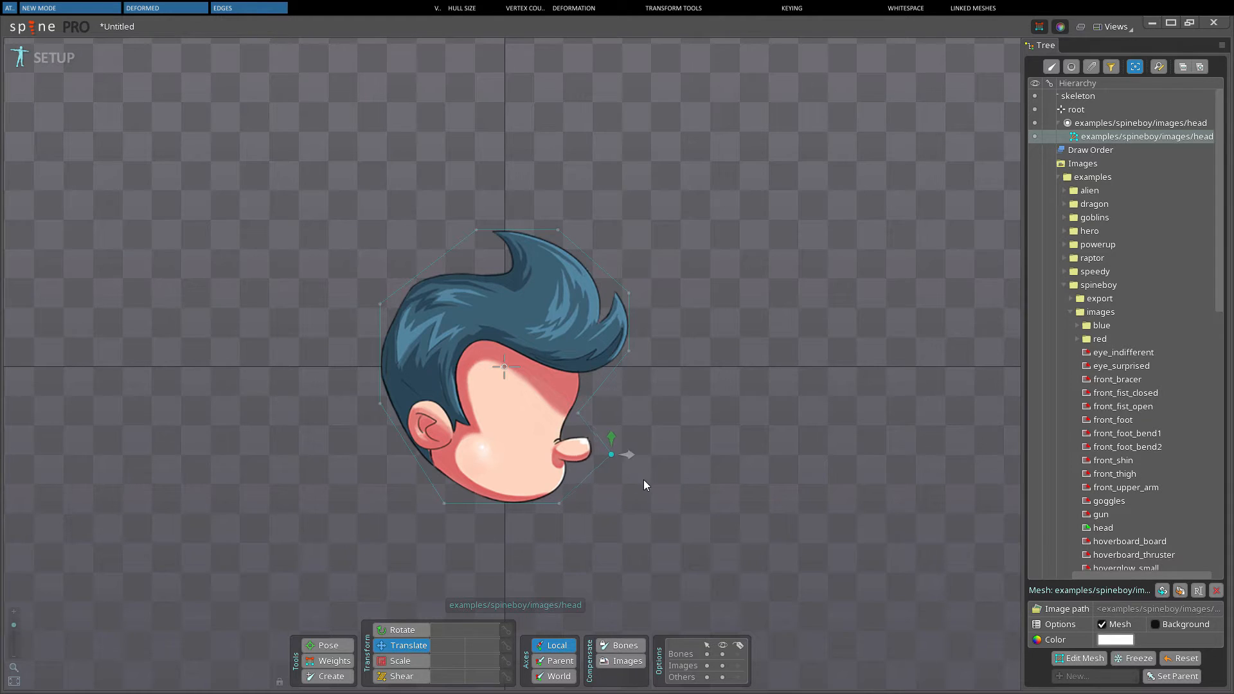
pyautogui.moveTo(613, 455); pyautogui.dragTo(676, 455)
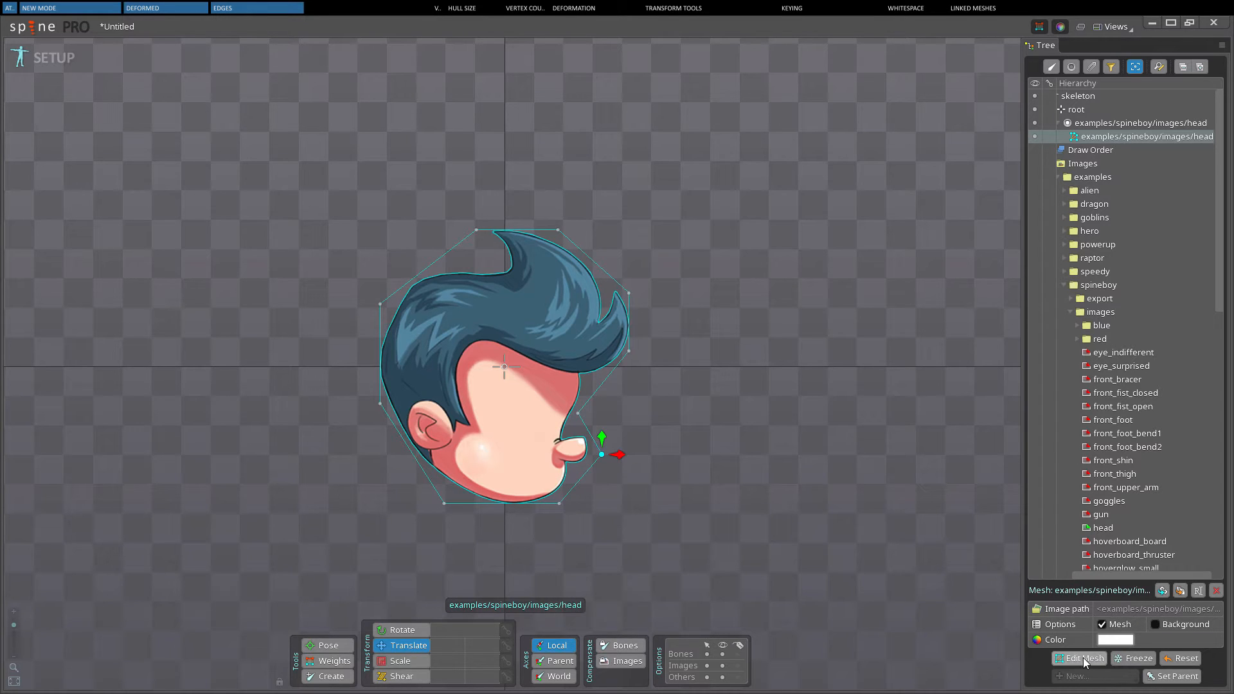
# - Add new head mesh vertices beside the nose and finish mesh editing
pyautogui.click(1084, 658)
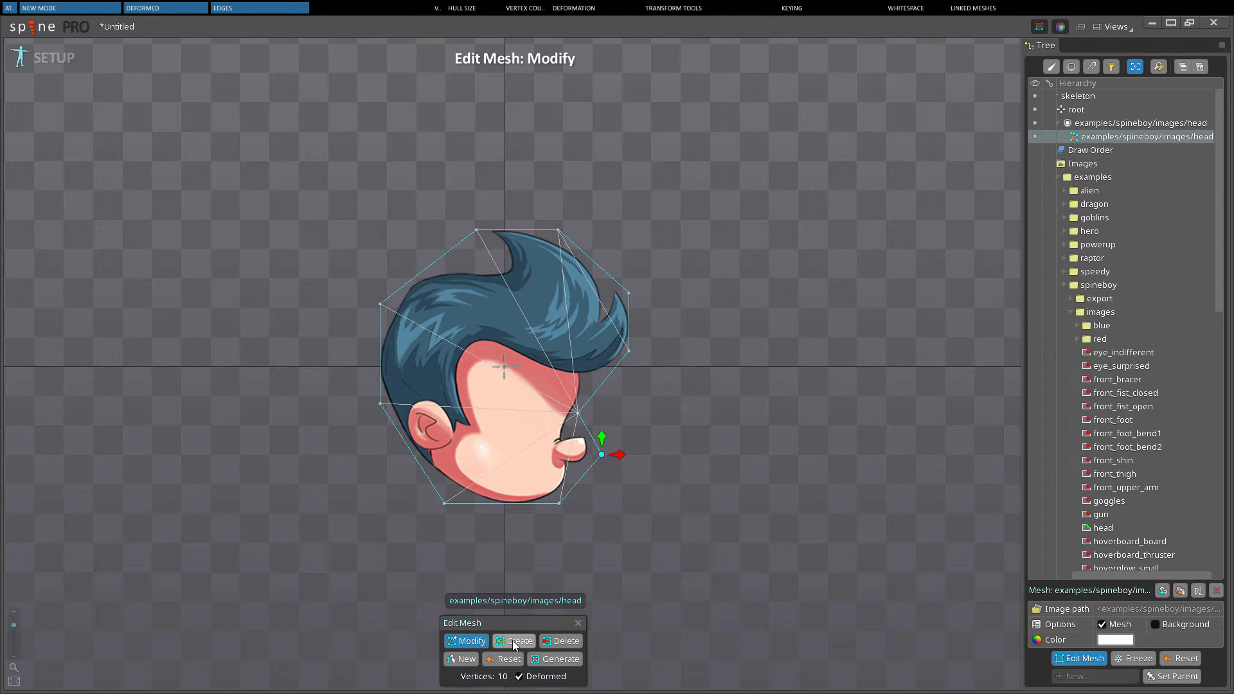
pyautogui.click(518, 641)
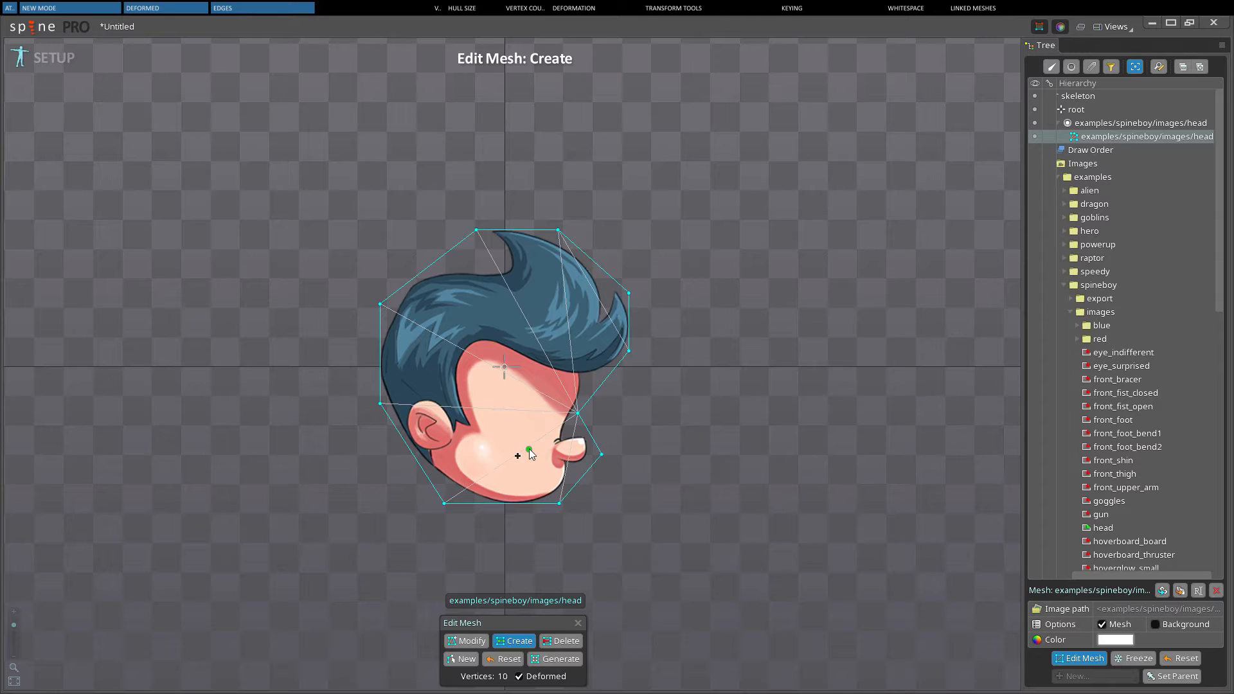
pyautogui.click(528, 453)
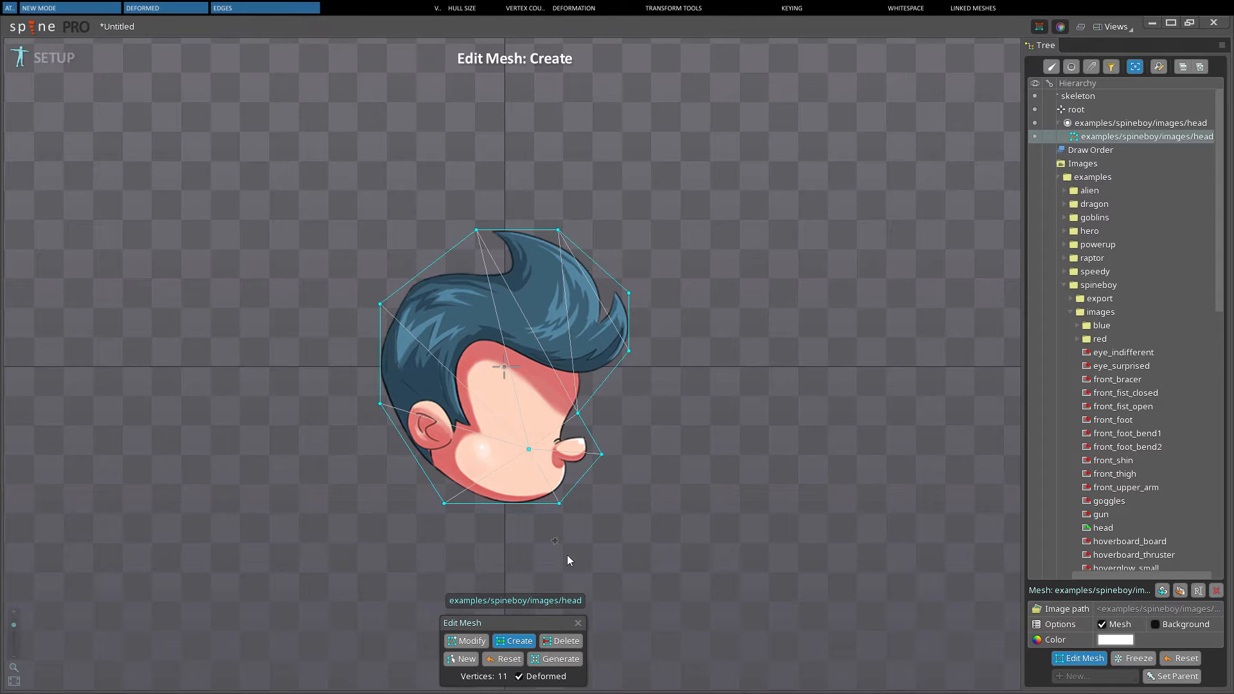
pyautogui.click(1085, 659)
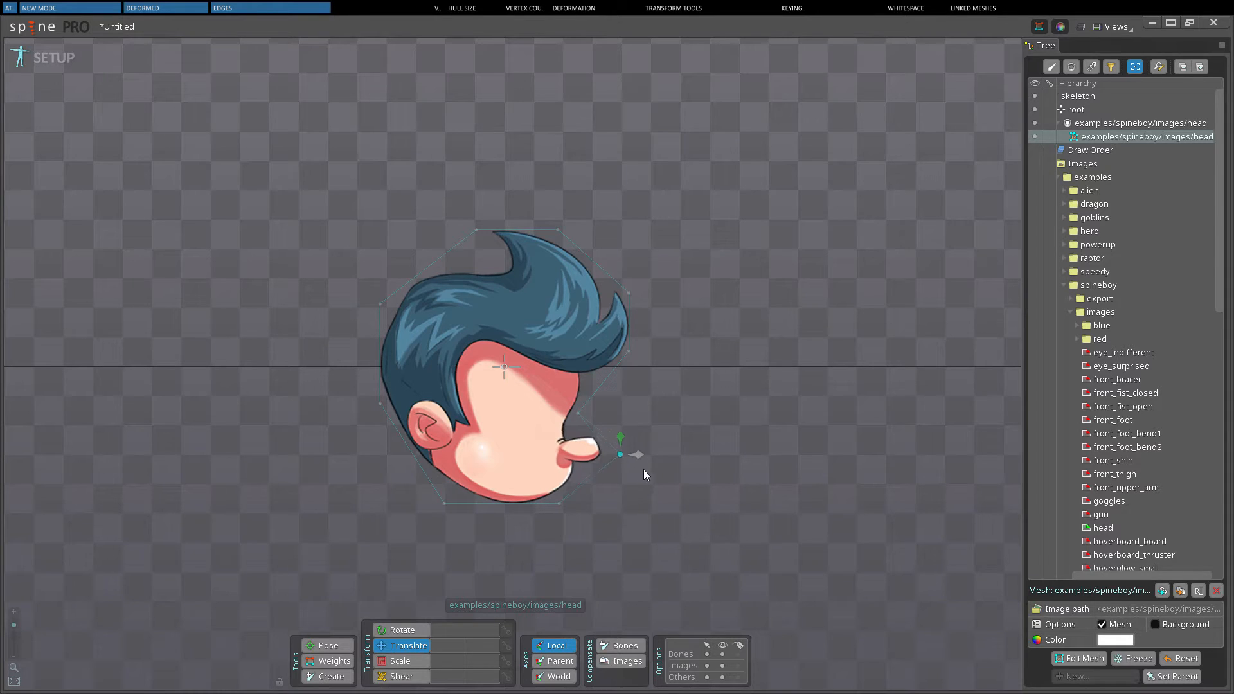
# - Stretch the nose vertex out to the right, then bring it back
pyautogui.moveTo(620, 455); pyautogui.dragTo(716, 454)
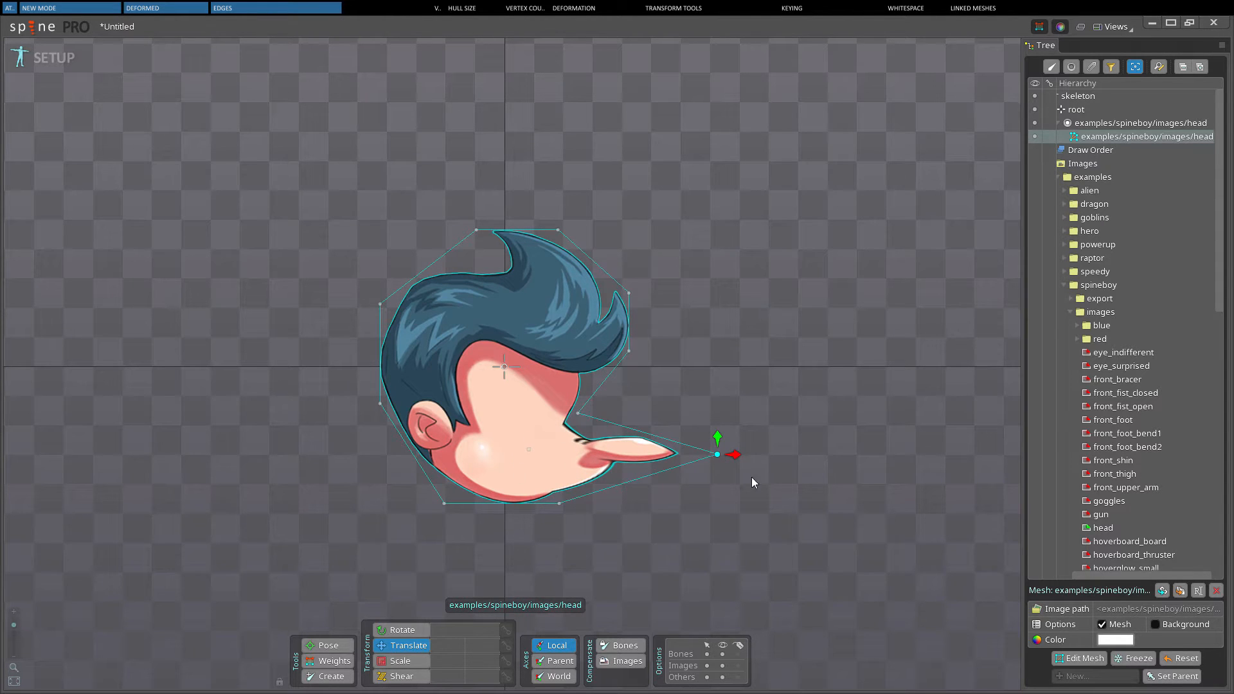
pyautogui.moveTo(717, 454); pyautogui.dragTo(652, 454)
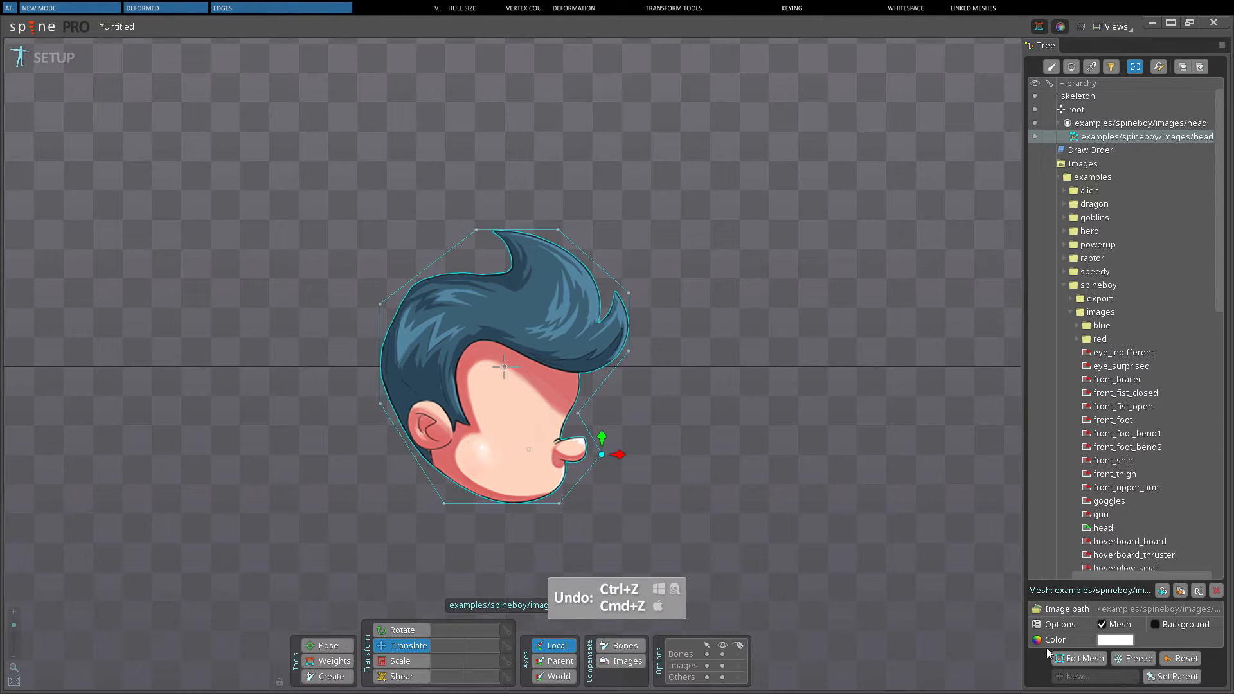
pyautogui.click(1082, 658)
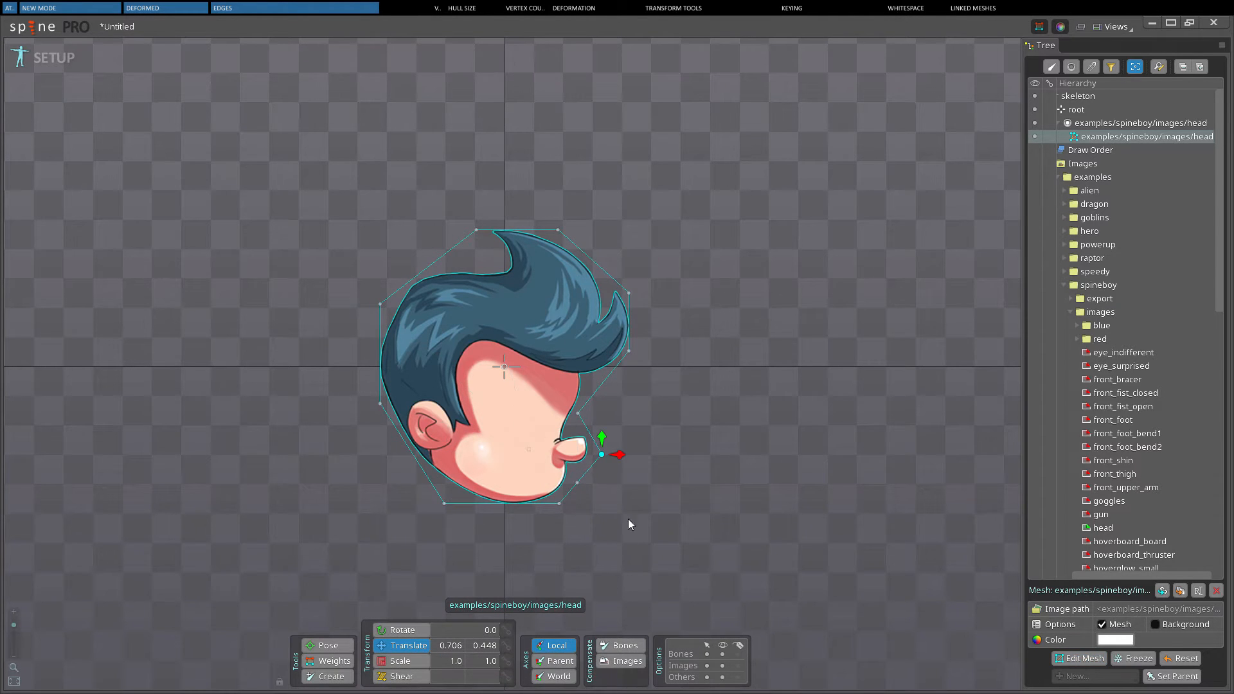
pyautogui.moveTo(618, 455); pyautogui.dragTo(737, 454)
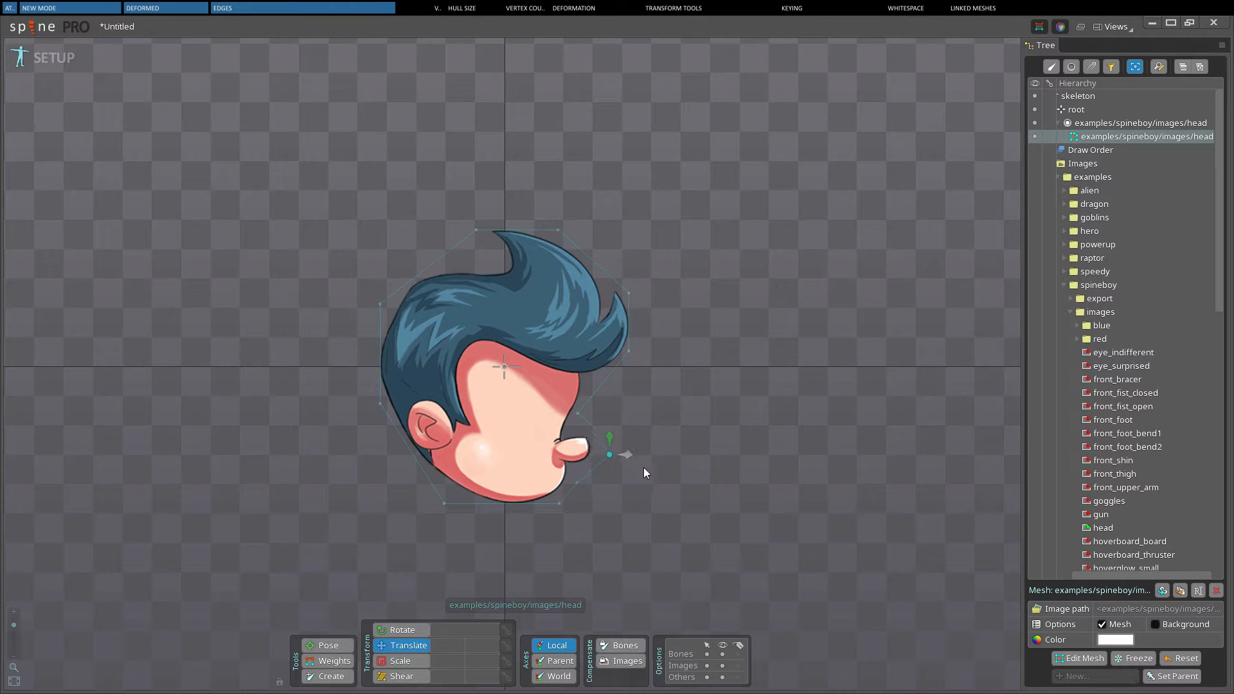
pyautogui.click(1083, 658)
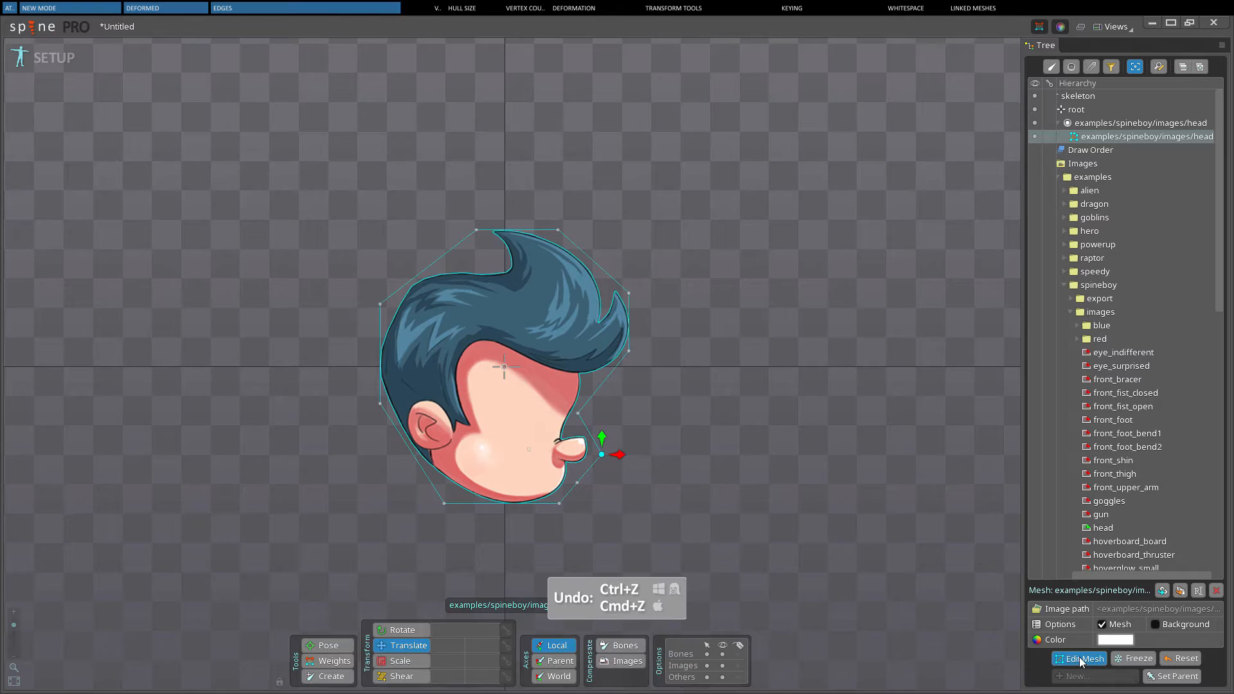
pyautogui.click(1084, 659)
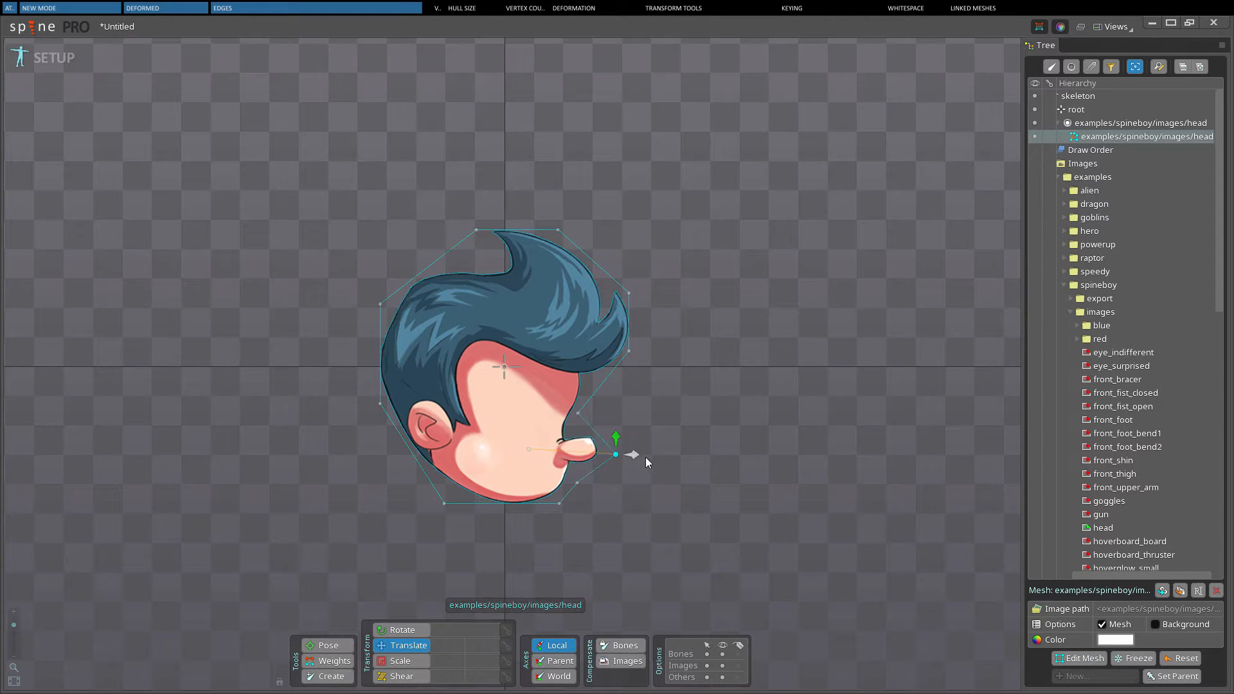
pyautogui.moveTo(616, 454); pyautogui.dragTo(674, 455)
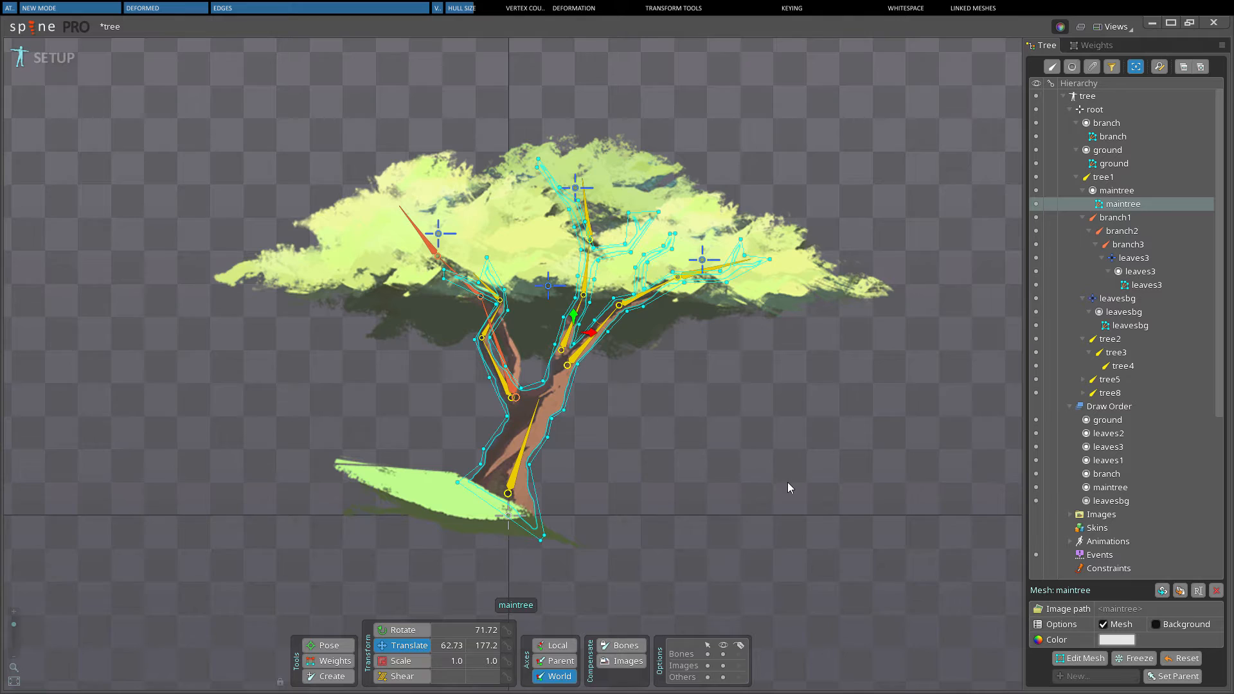
pyautogui.moveTo(848, 522)
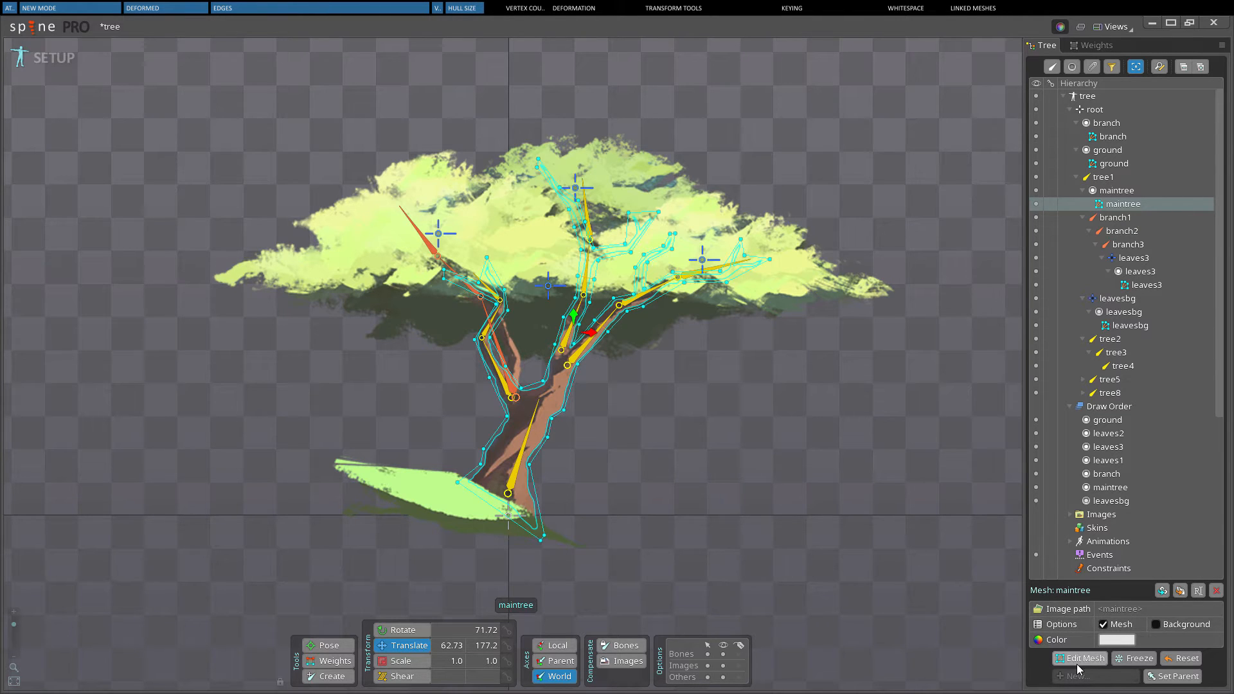
# - Open mesh editing on the maintree trunk to show its bones and vertices
pyautogui.click(1085, 658)
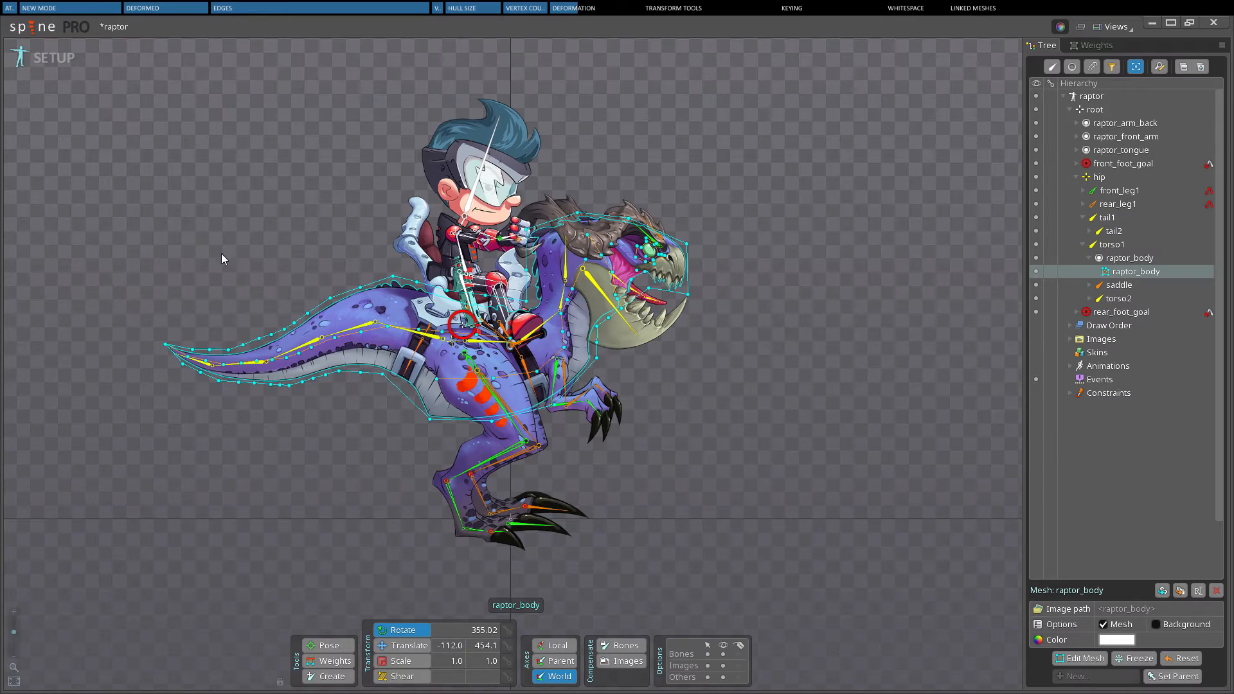
# - Switch the Dgirl skeleton to Animate mode, play the Layer 20 animation, then stop it
pyautogui.click(53, 57)
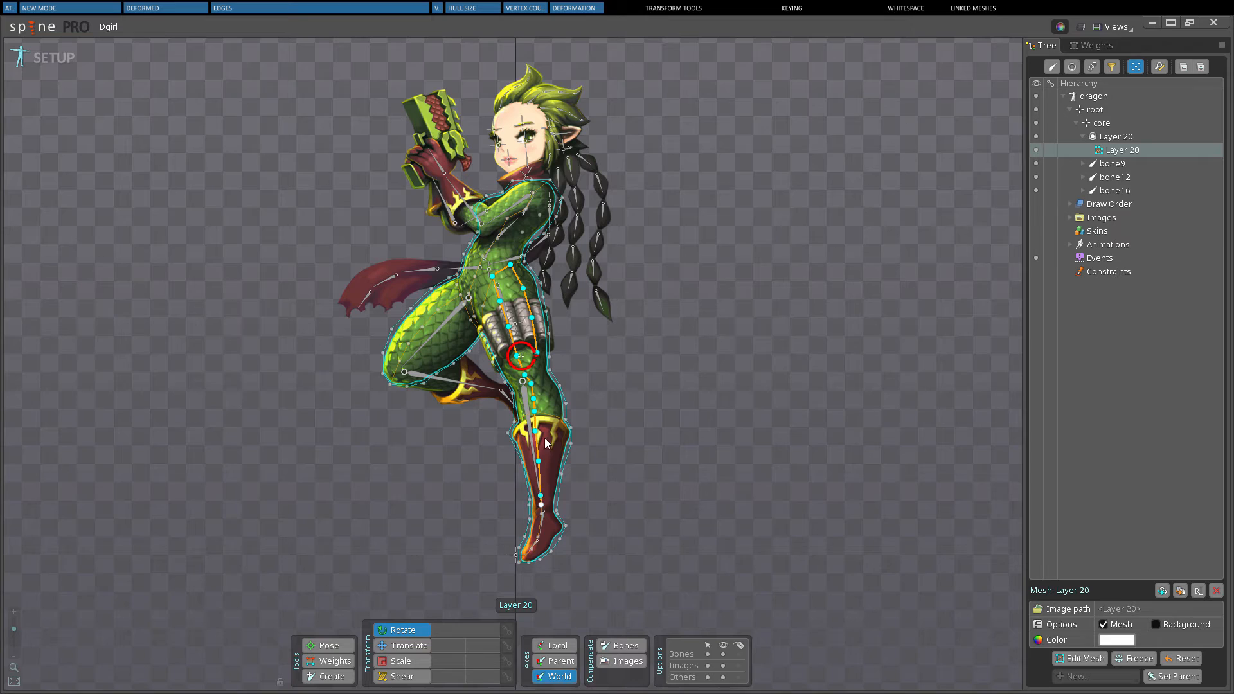
pyautogui.click(54, 56)
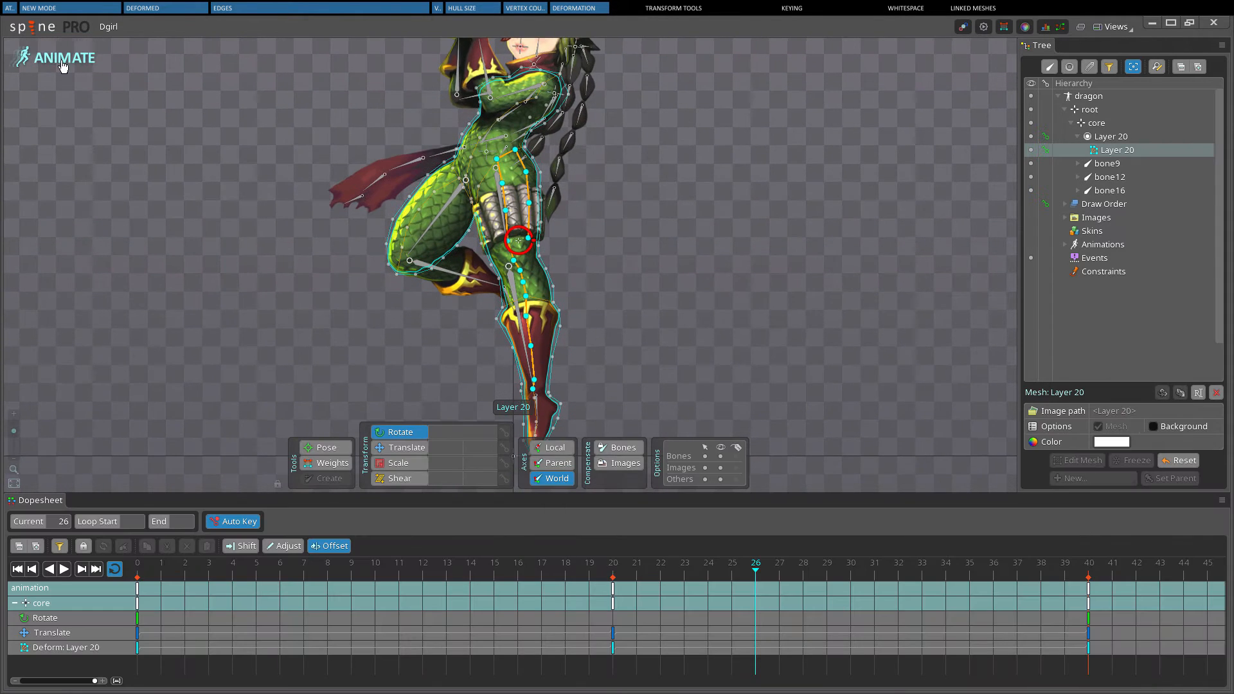
pyautogui.click(48, 568)
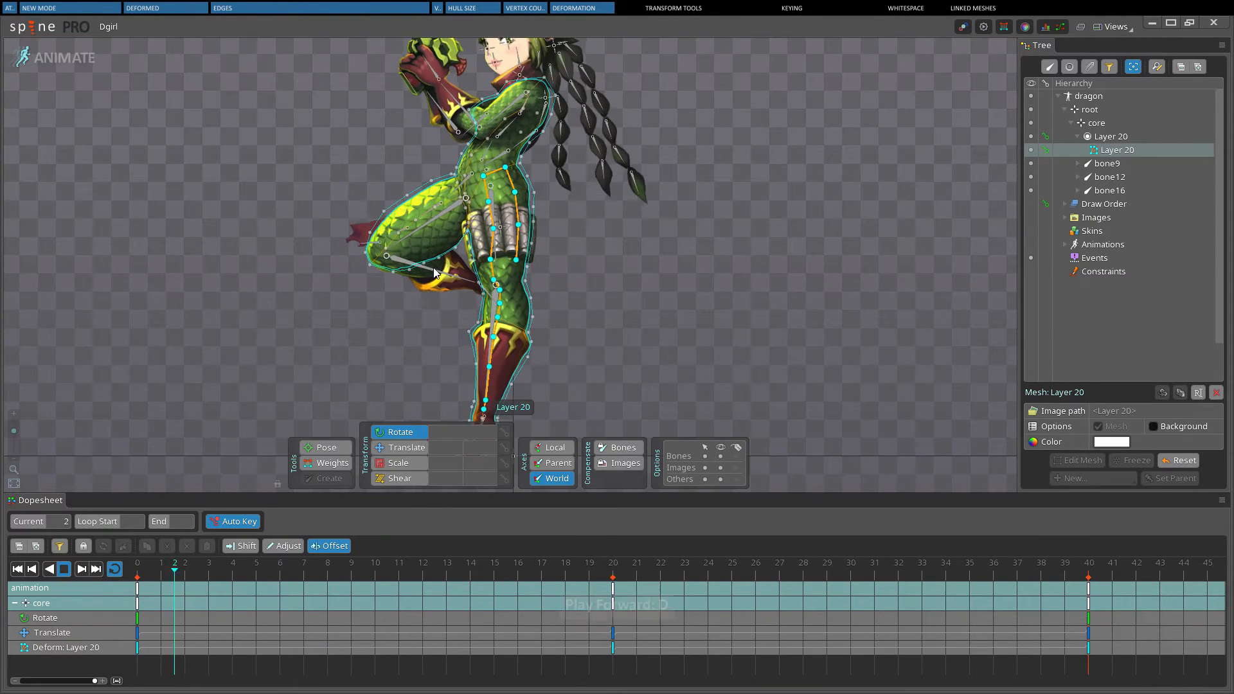
pyautogui.press('d')
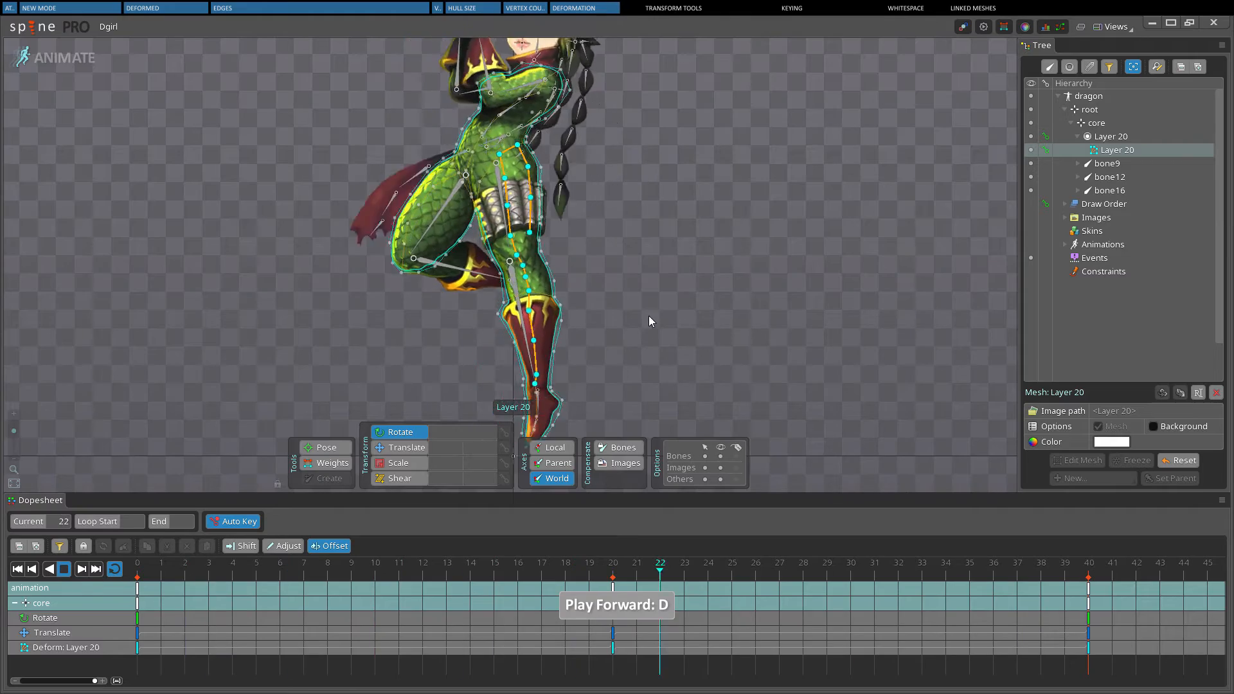
pyautogui.press('d')
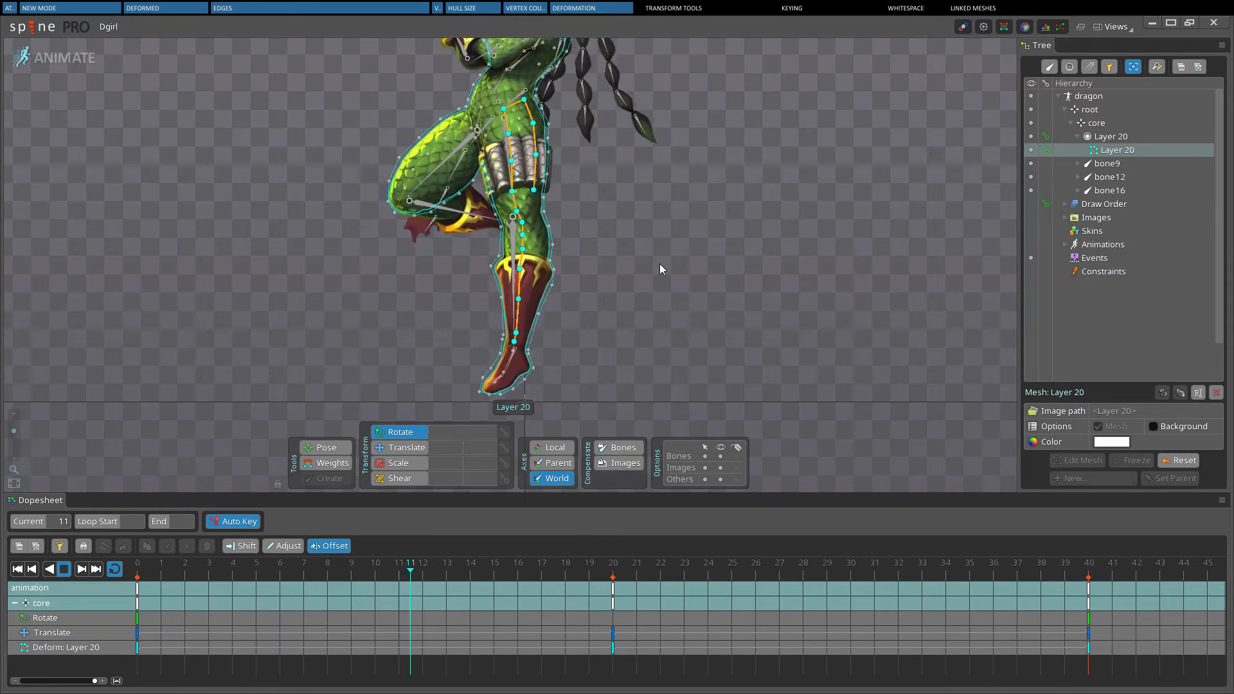
pyautogui.click(873, 563)
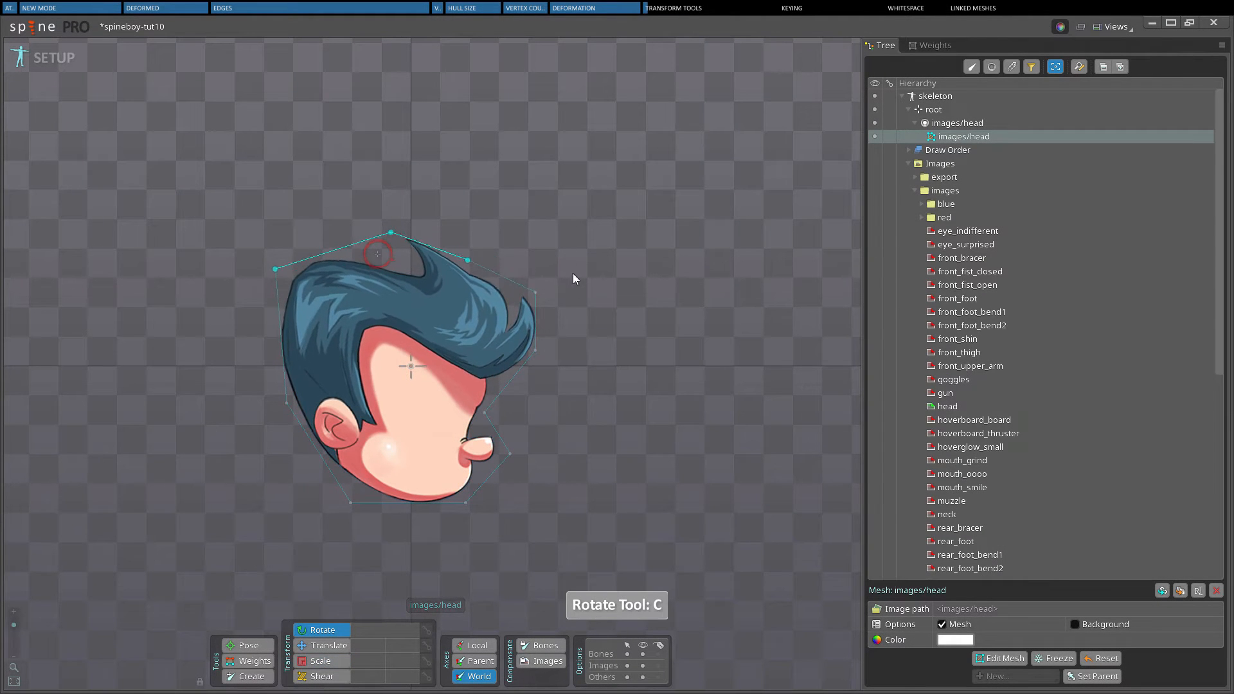
# - Select the Translate tool and drag the top hair vertex down into the hair tuft
pyautogui.click(323, 646)
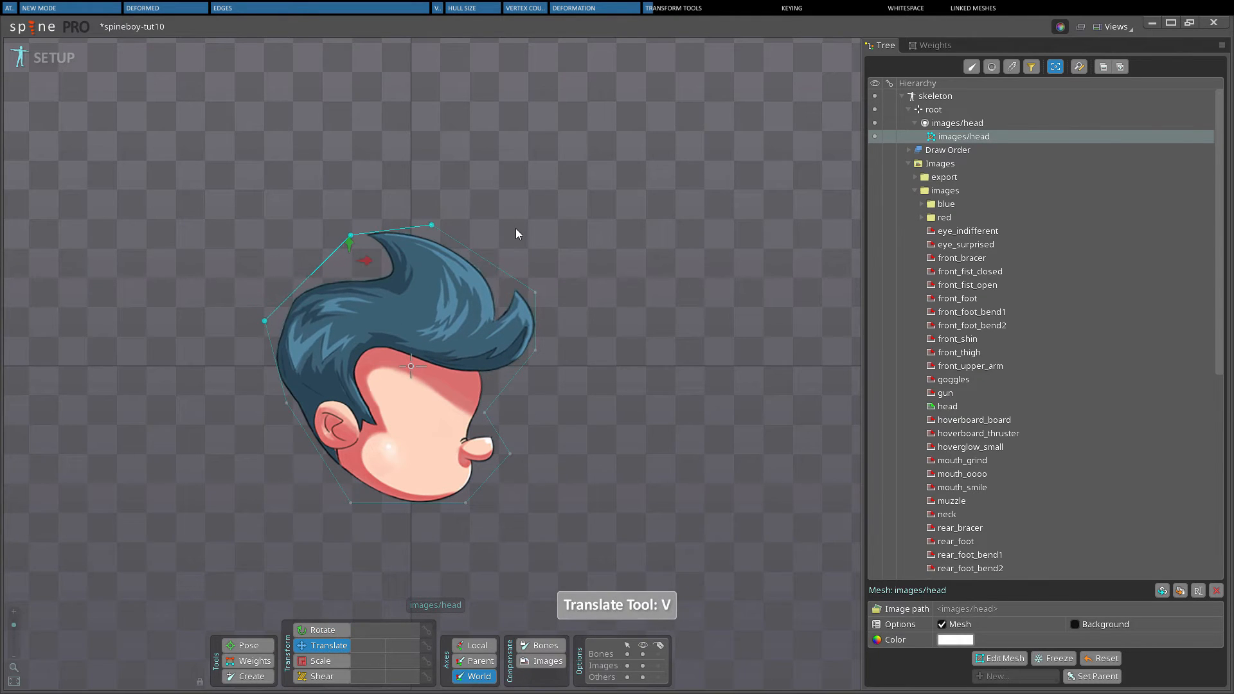
pyautogui.click(321, 660)
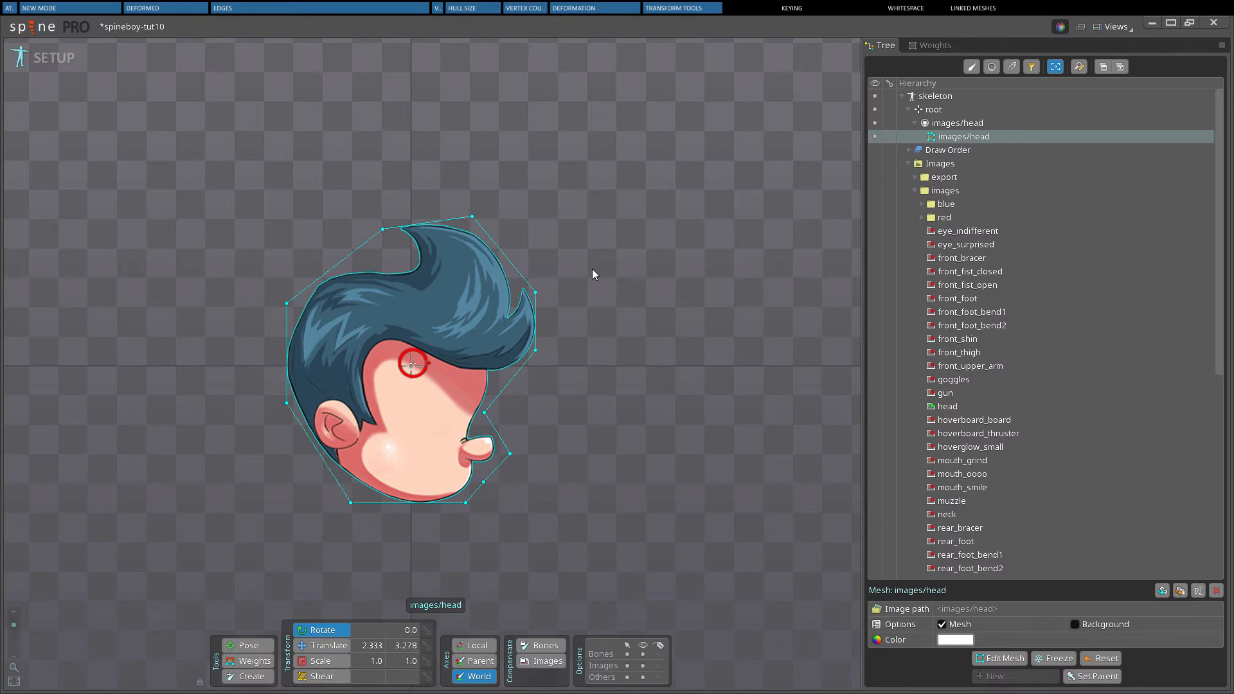
pyautogui.moveTo(342, 230)
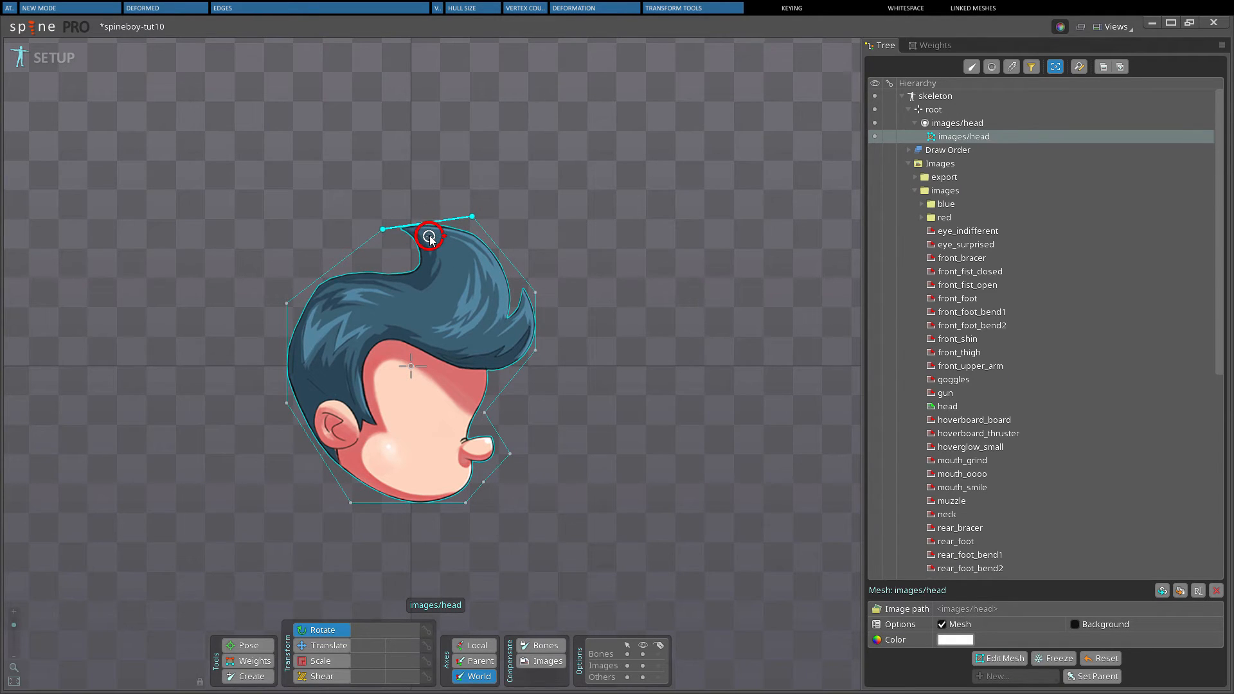
pyautogui.moveTo(428, 238); pyautogui.dragTo(448, 274)
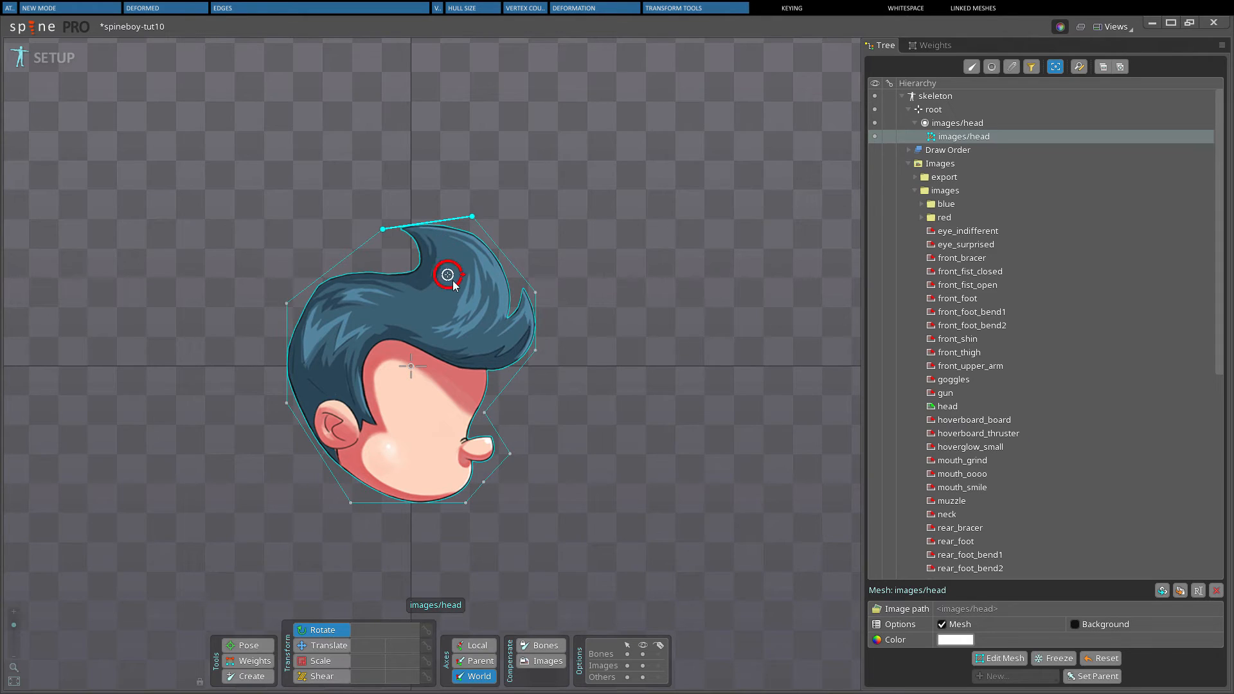
pyautogui.moveTo(449, 274); pyautogui.dragTo(487, 299)
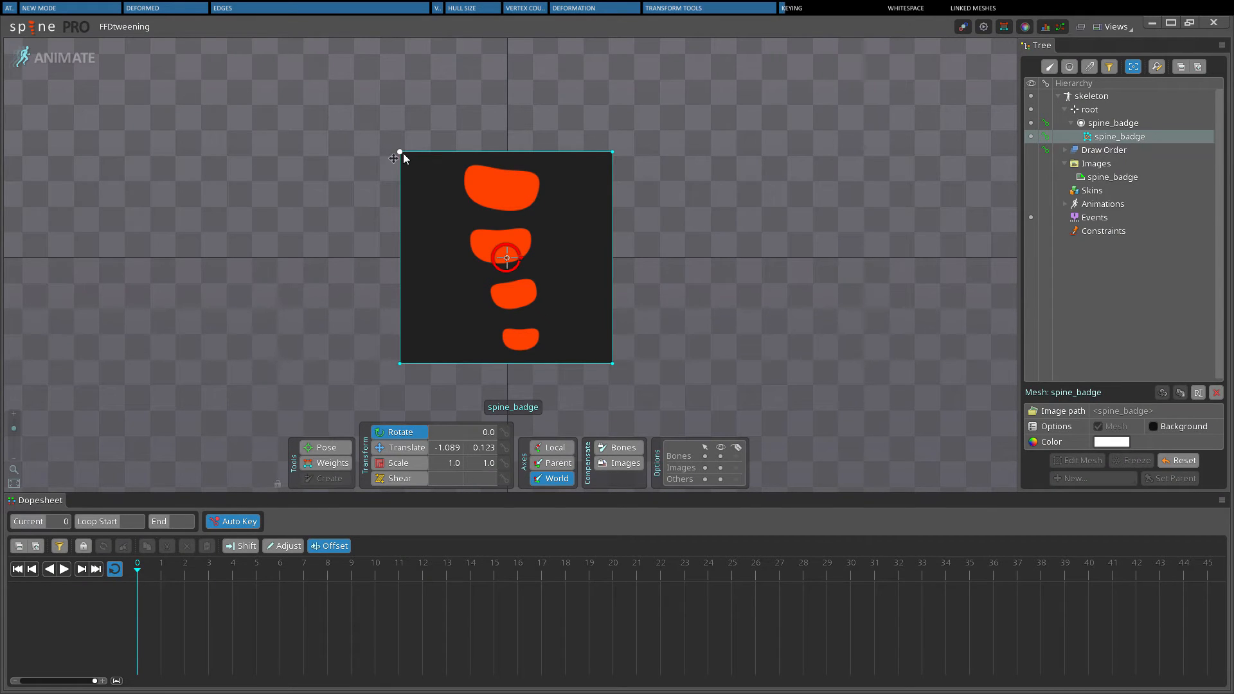
# - Pull the badge's top-left corner outward and step through the animation frames
pyautogui.moveTo(399, 151); pyautogui.dragTo(340, 110)
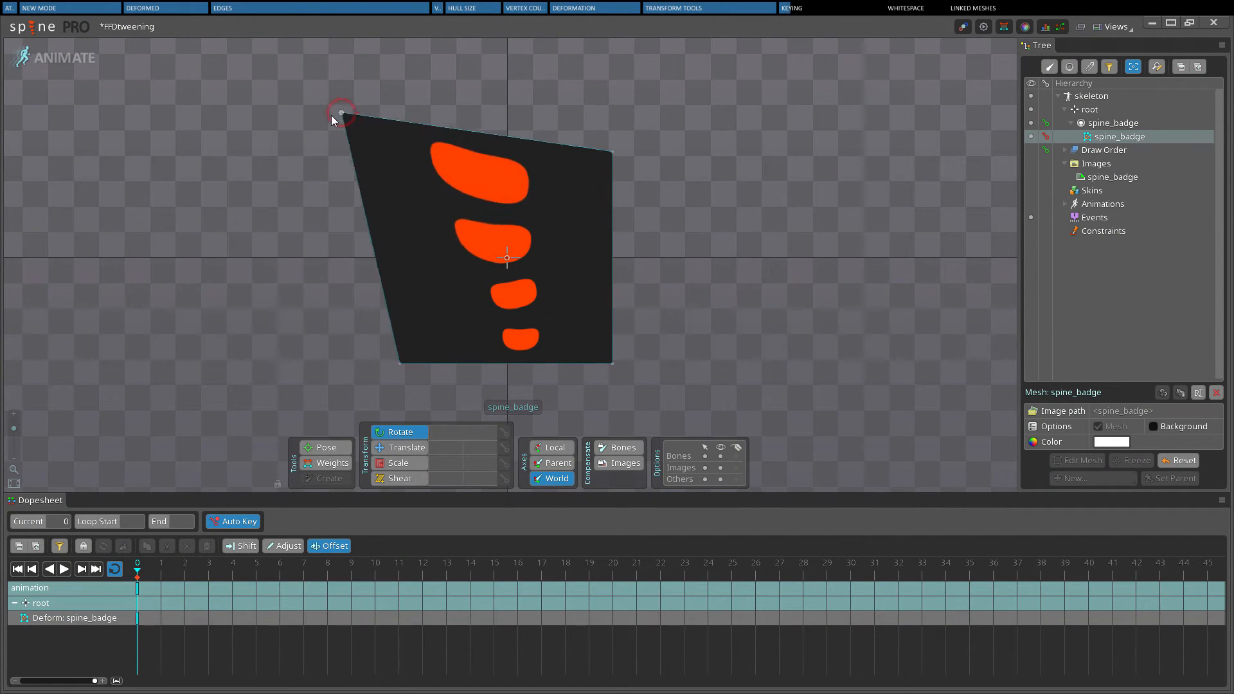
pyautogui.moveTo(341, 110); pyautogui.dragTo(362, 118)
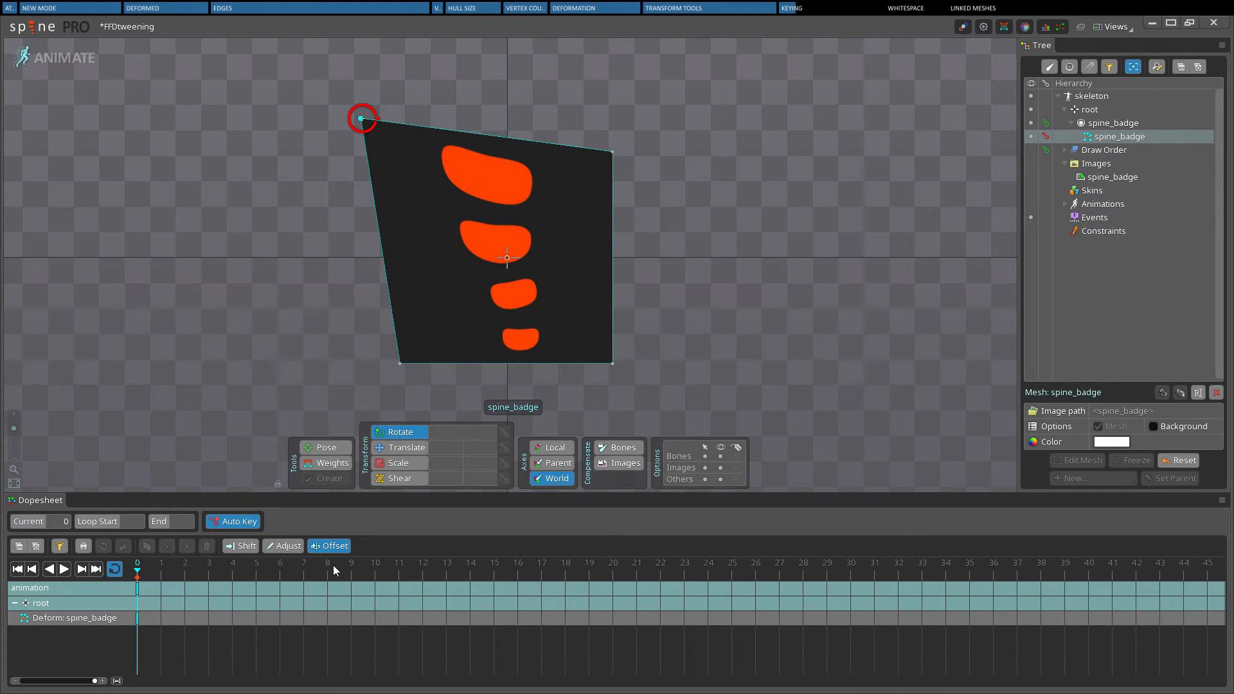
pyautogui.click(327, 563)
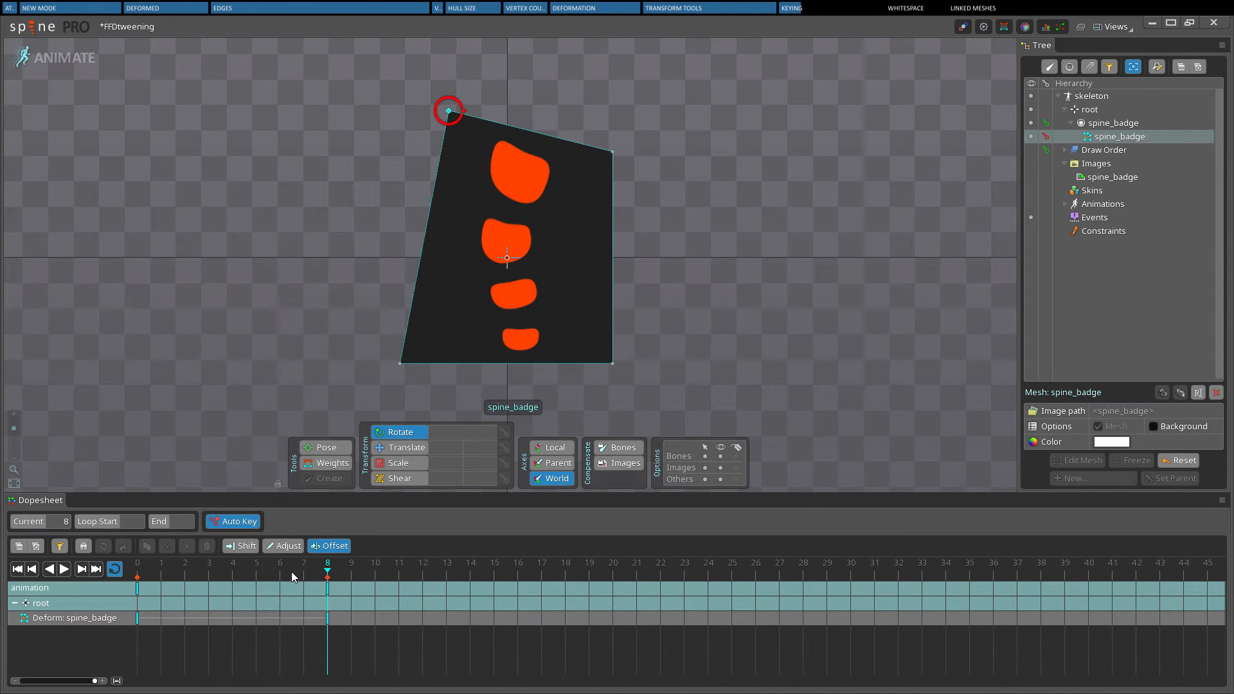
pyautogui.click(137, 575)
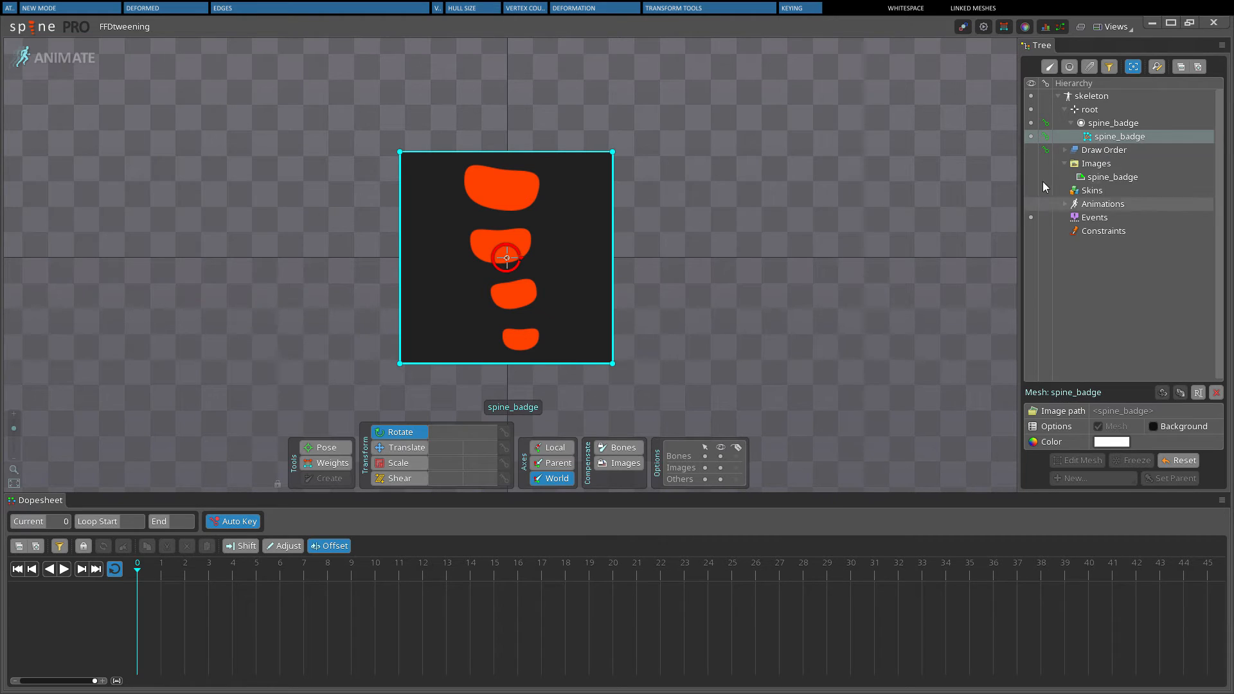
pyautogui.click(303, 564)
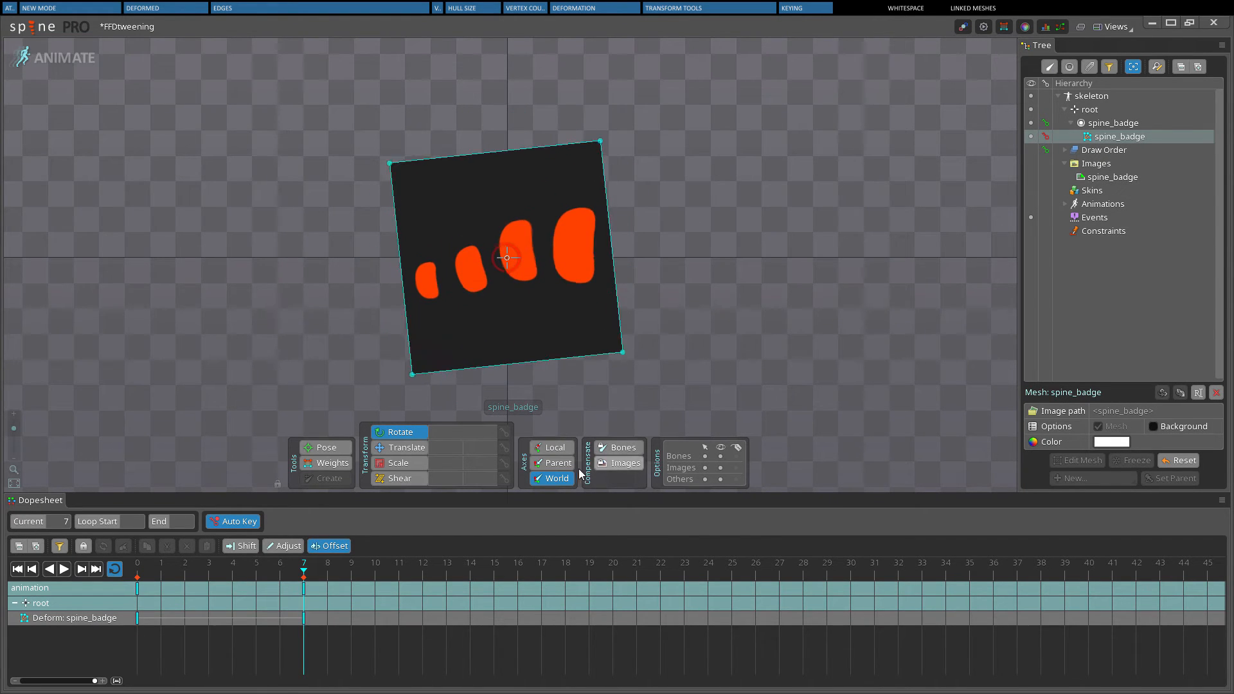
pyautogui.click(196, 569)
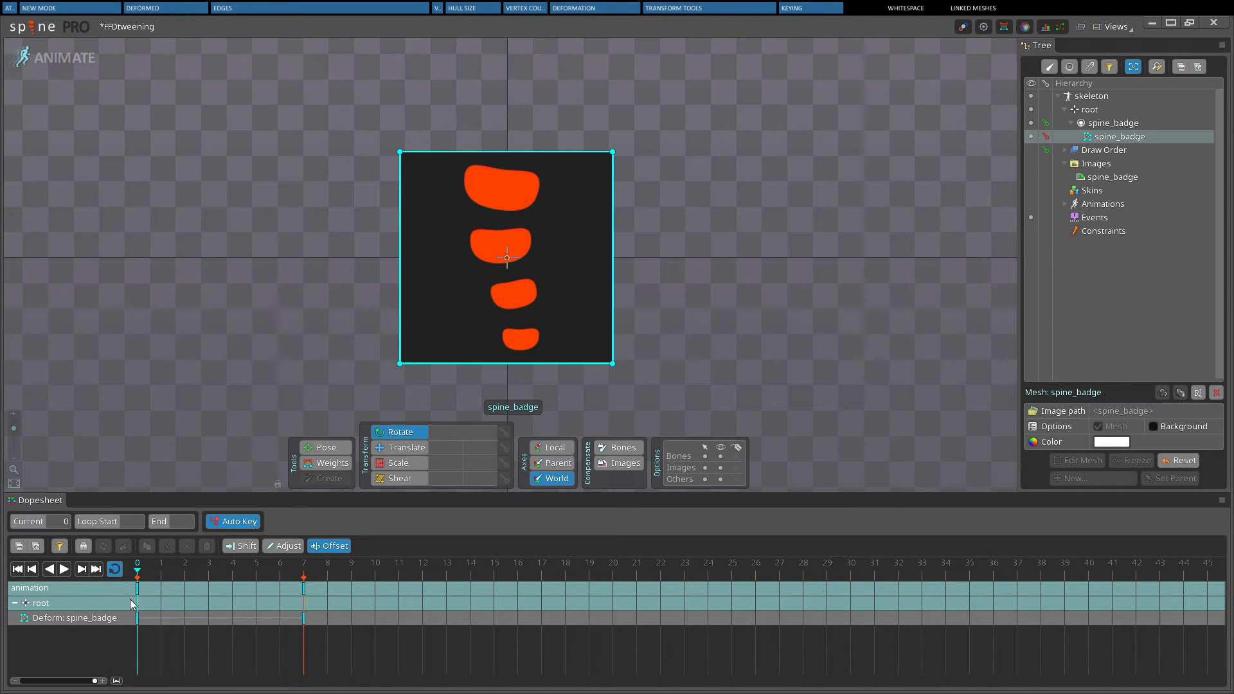
pyautogui.moveTo(124, 610)
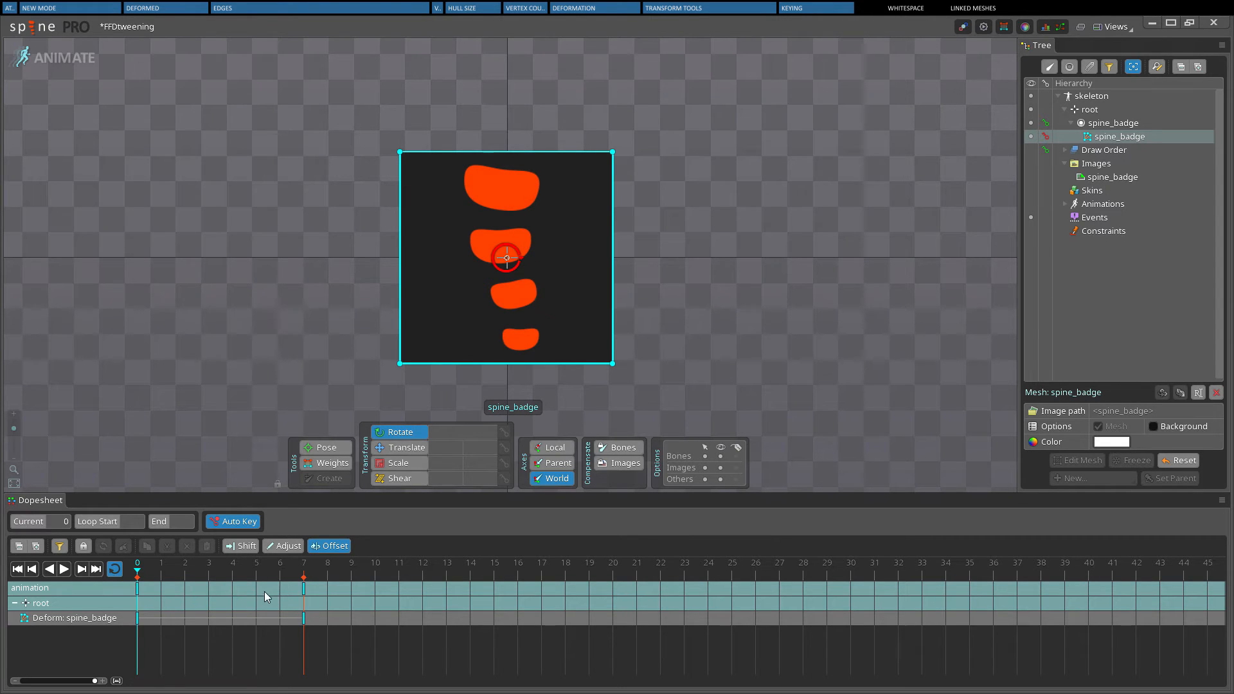
# - Delete the deform key at frame 7 and move to frame 4 for a new pose
pyautogui.press('Delete')
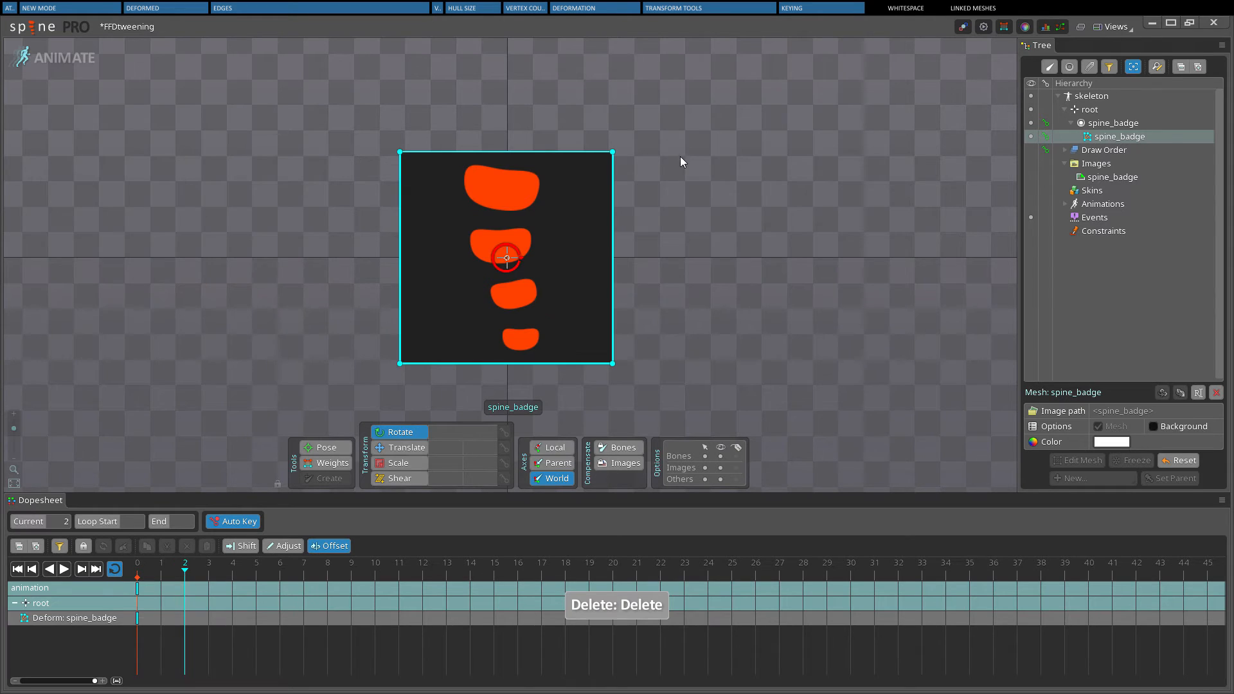
pyautogui.click(232, 563)
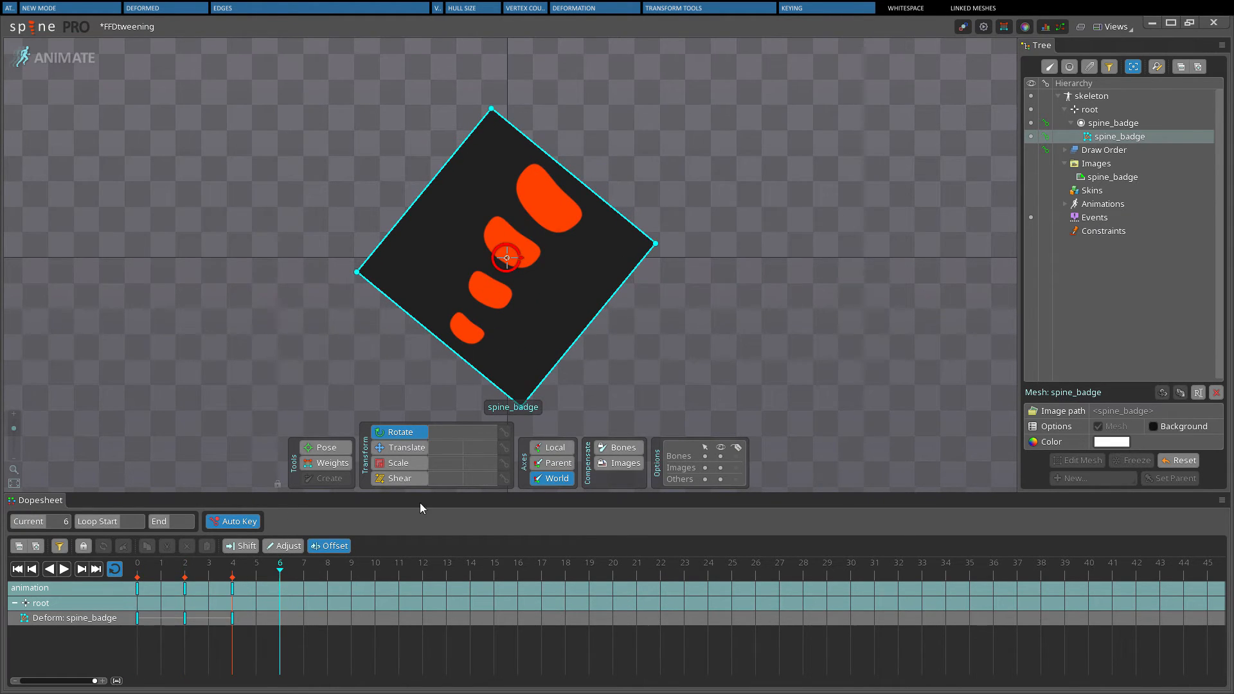
pyautogui.click(137, 563)
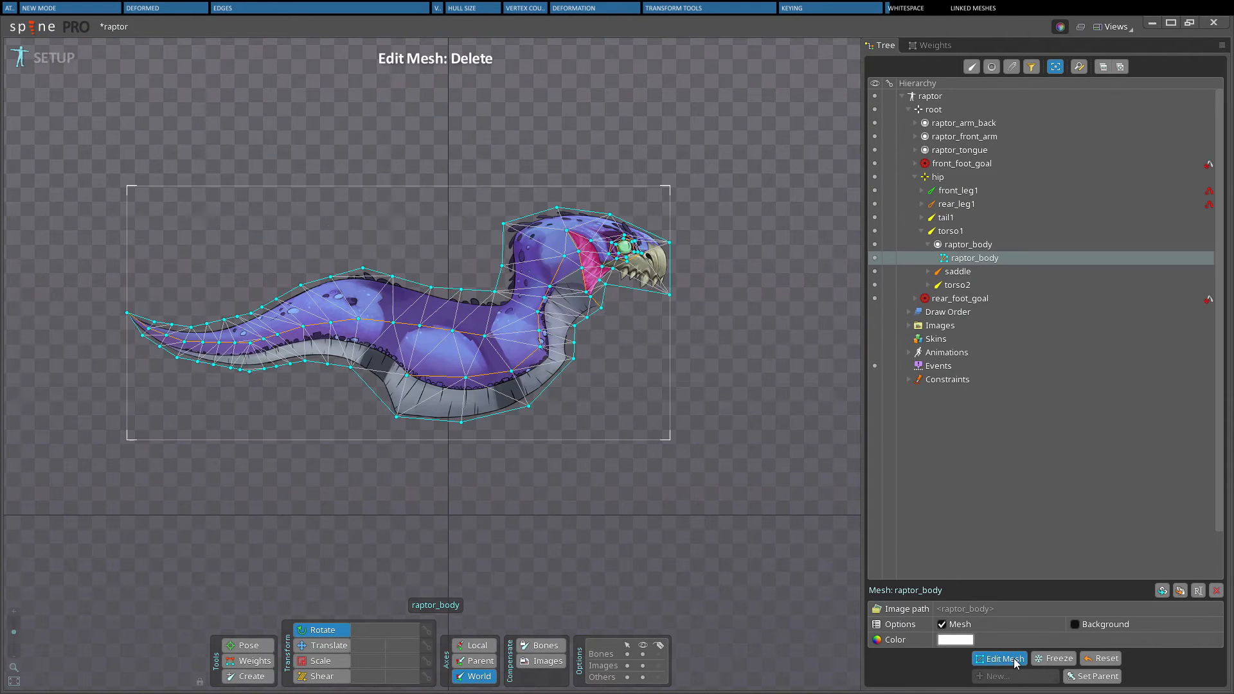
# - View the raptor_body mesh, then bring up the JSON export settings with atlas creation
pyautogui.click(1004, 658)
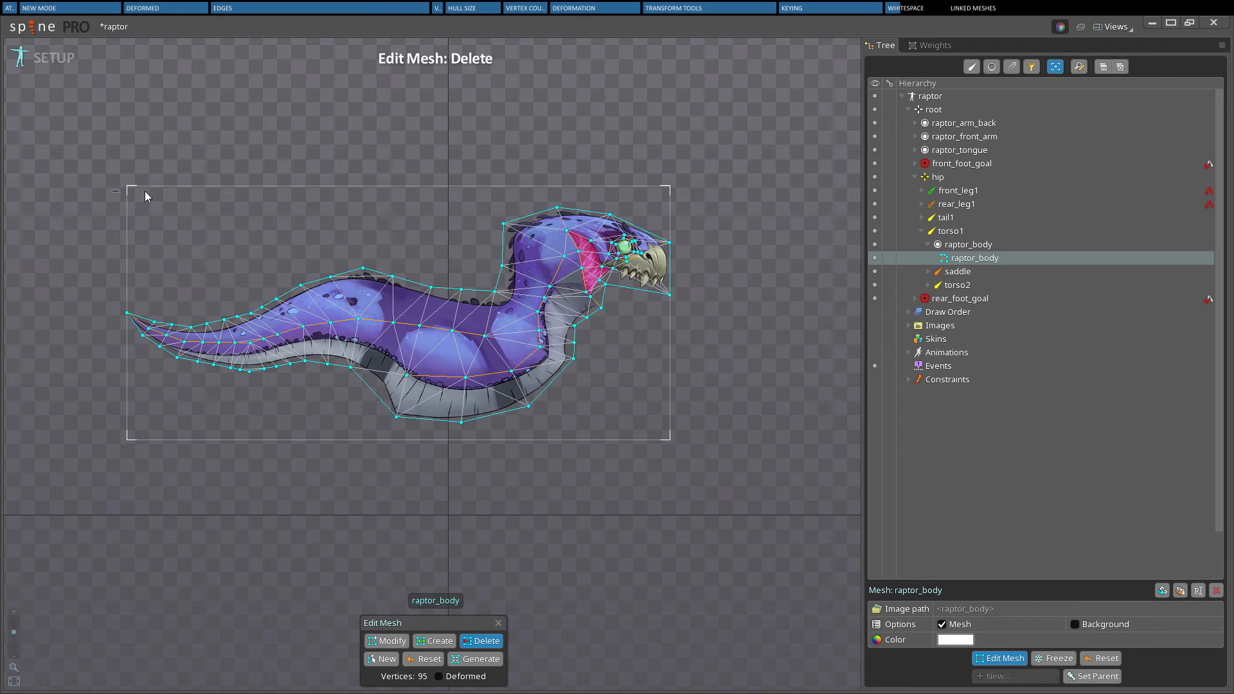
pyautogui.moveTo(674, 449)
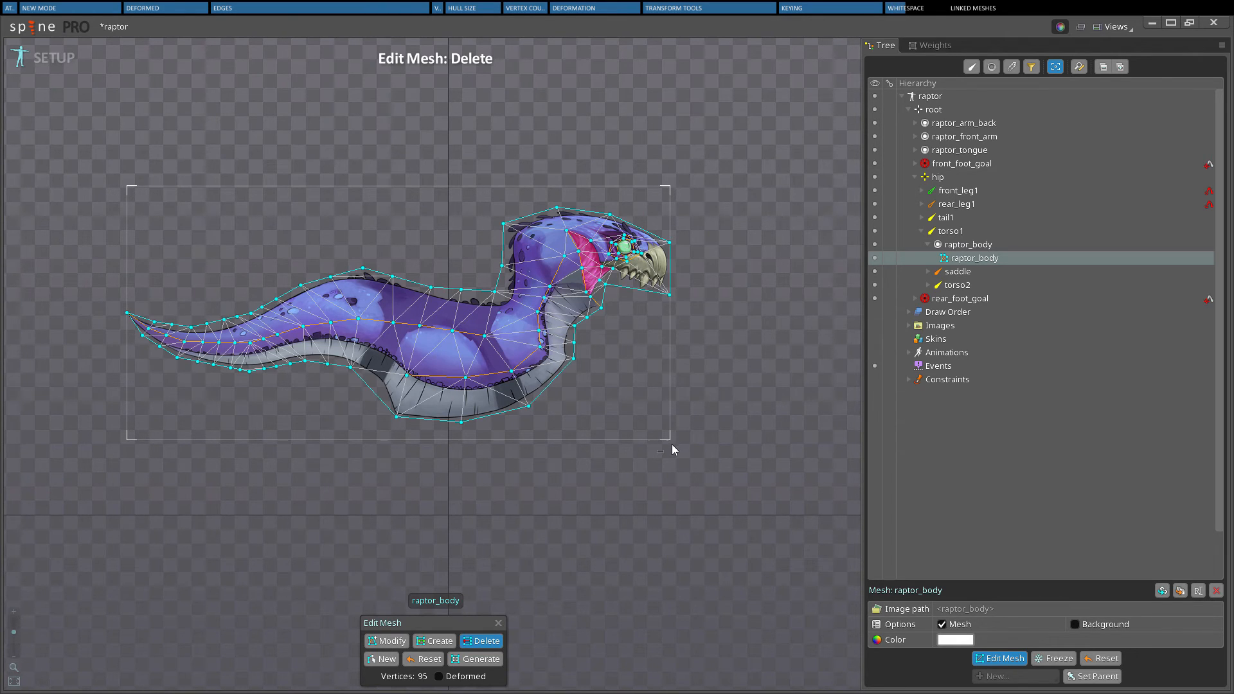
pyautogui.moveTo(621, 520)
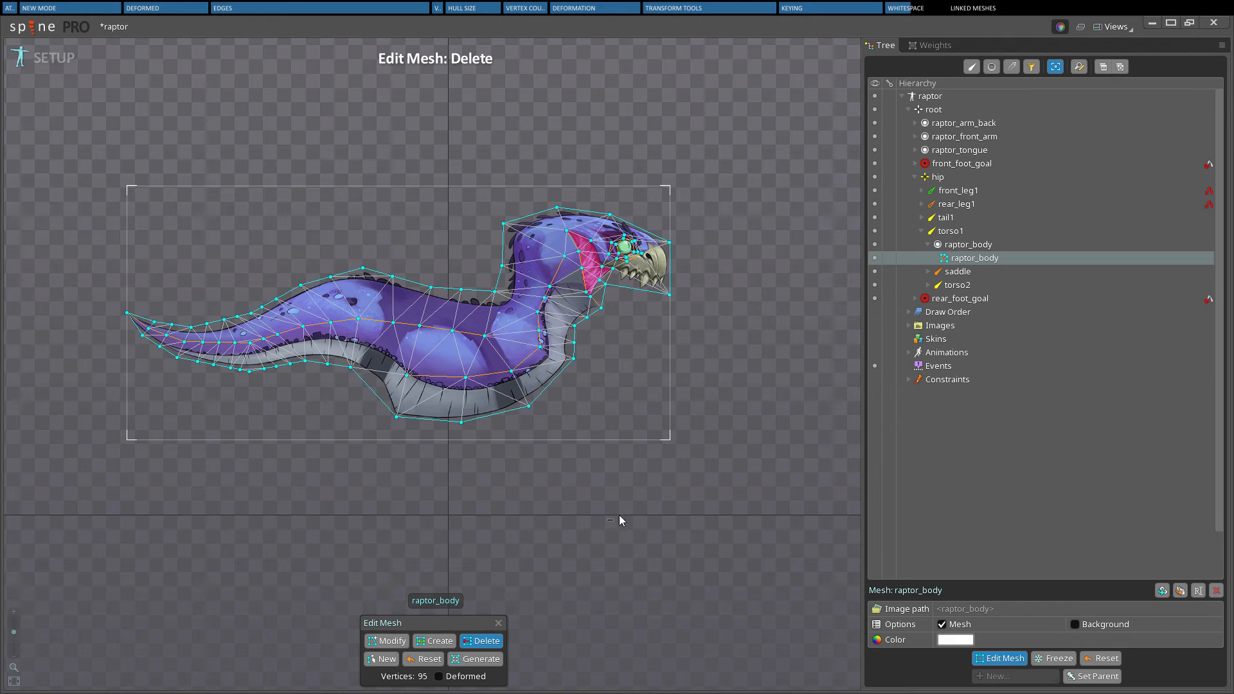
pyautogui.moveTo(465, 470)
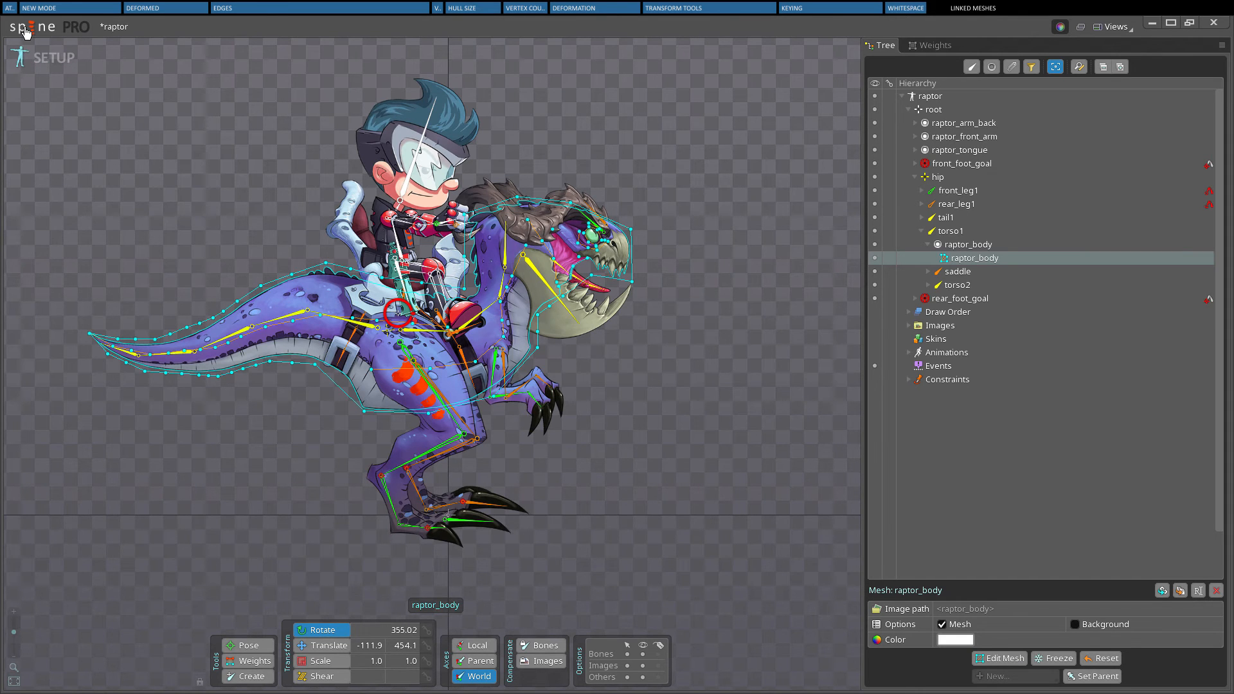
pyautogui.click(31, 26)
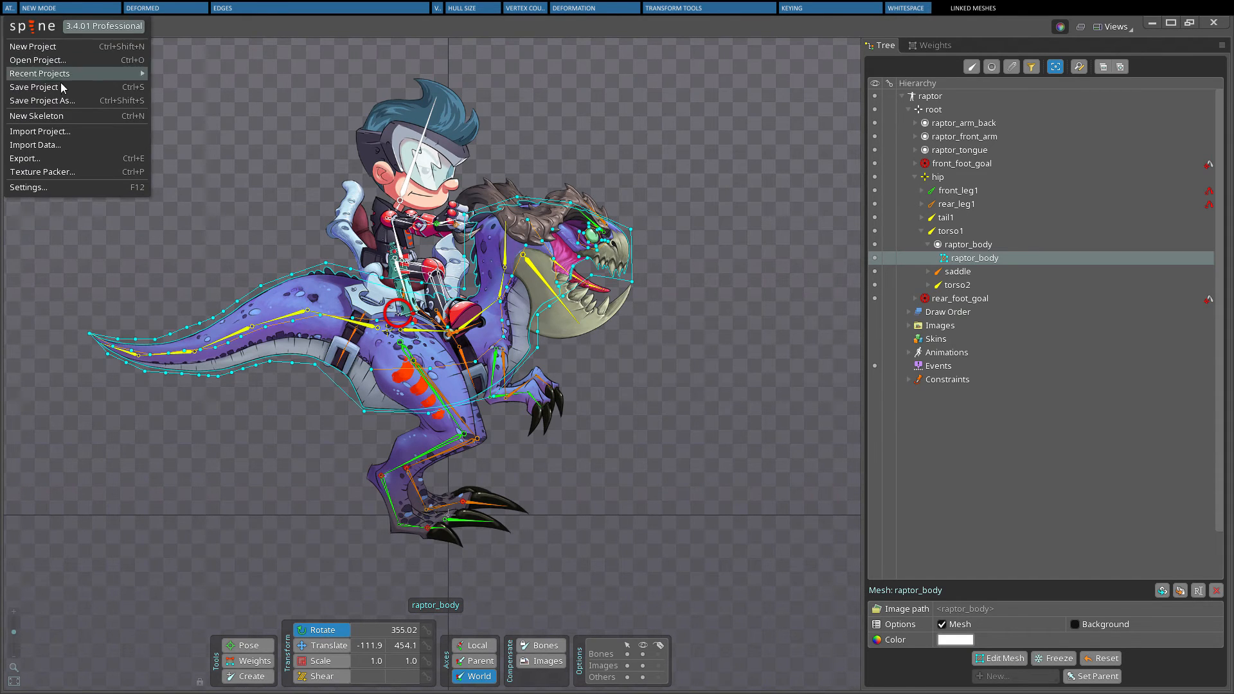
pyautogui.click(25, 158)
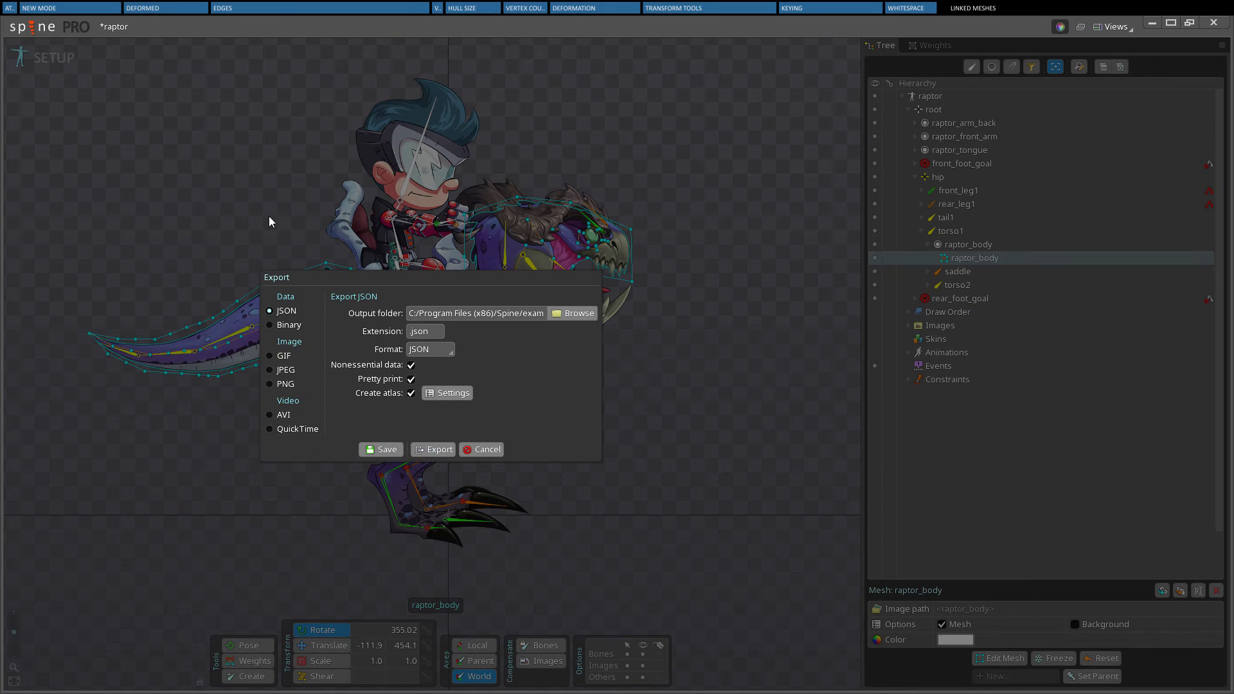
pyautogui.click(446, 393)
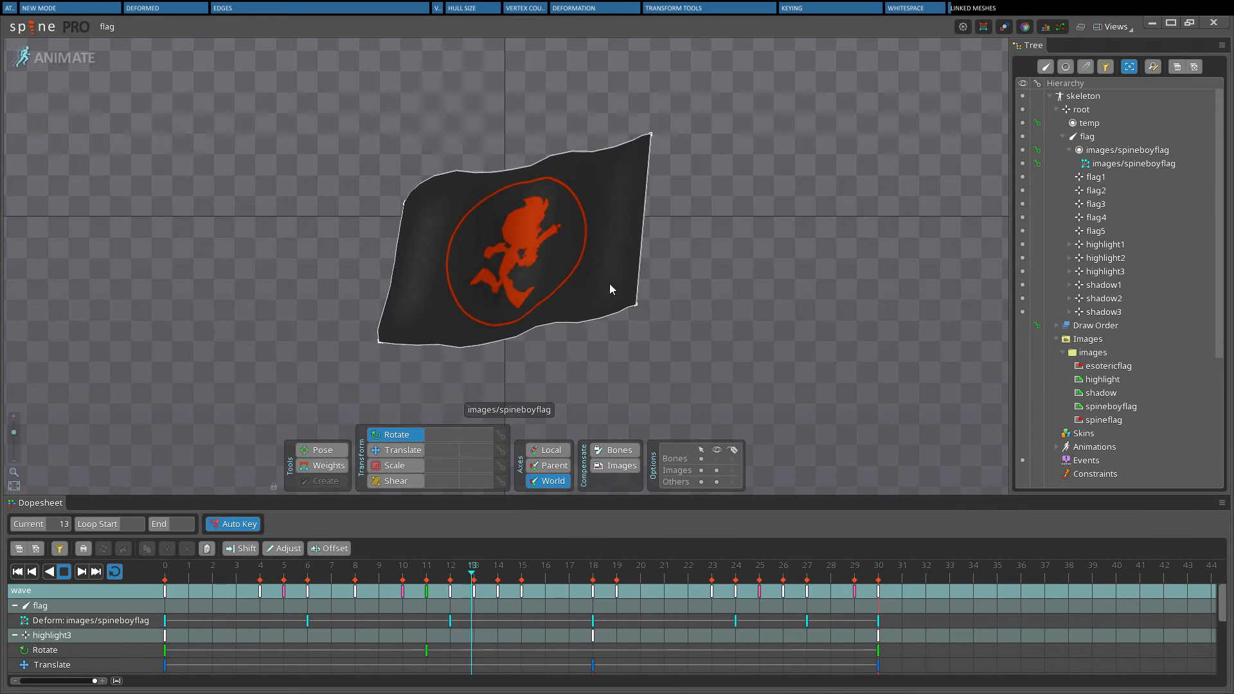
# - Add linked mesh images/spineboyflag2 to the flag slot, preview its wave in Animate, return to Setup
pyautogui.click(1140, 162)
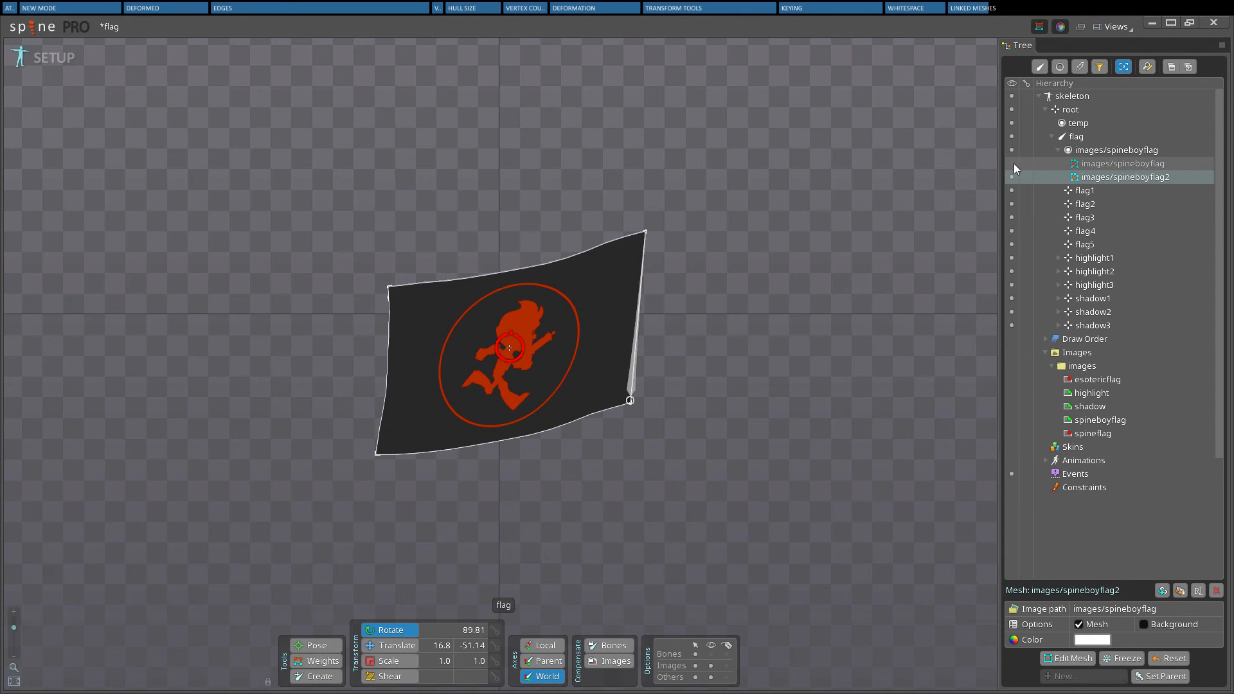
pyautogui.click(55, 56)
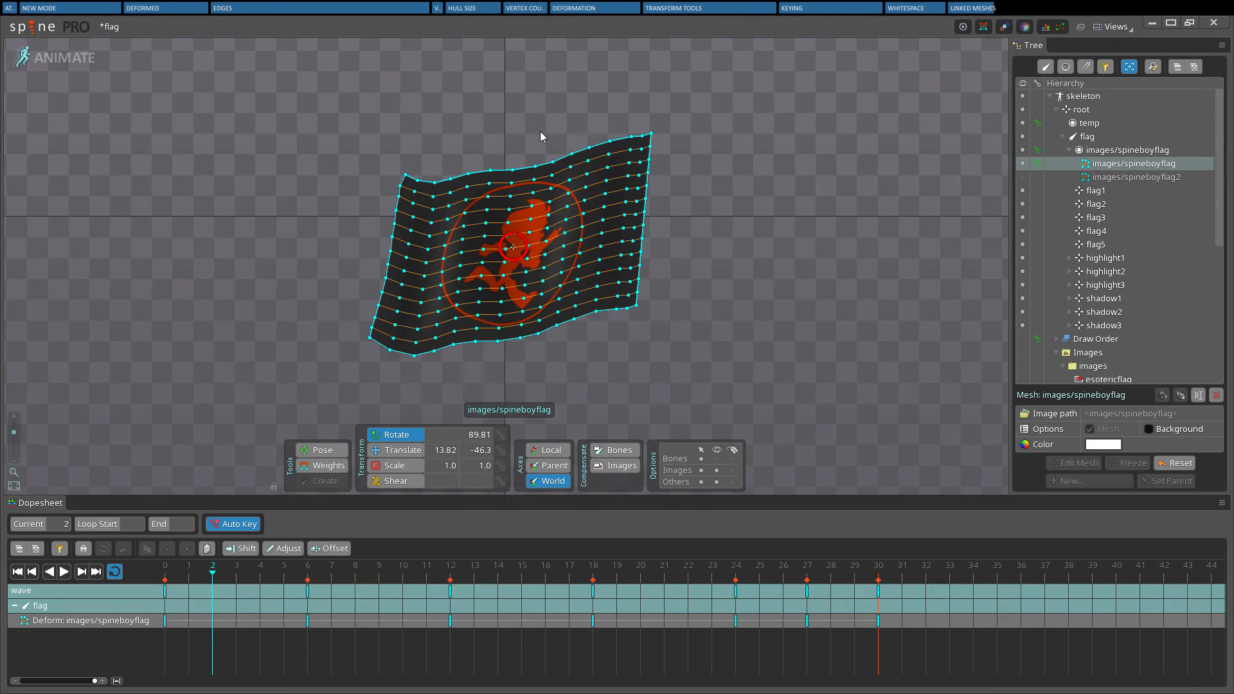
pyautogui.click(62, 571)
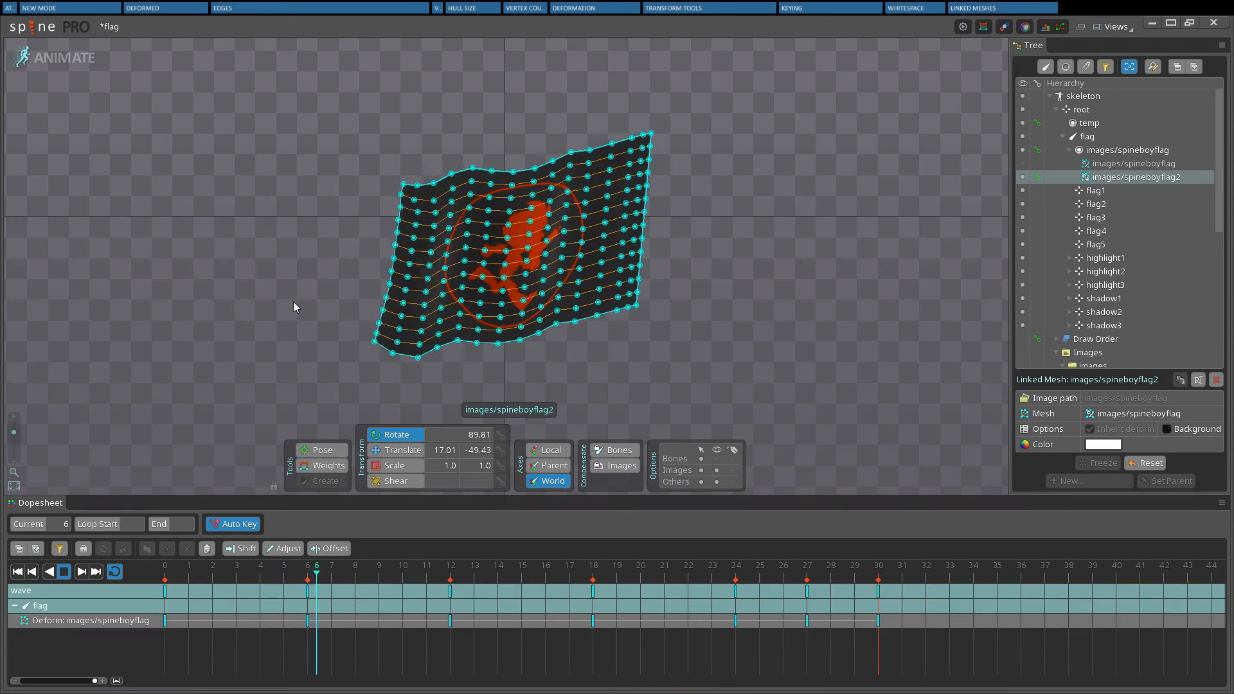
pyautogui.click(96, 572)
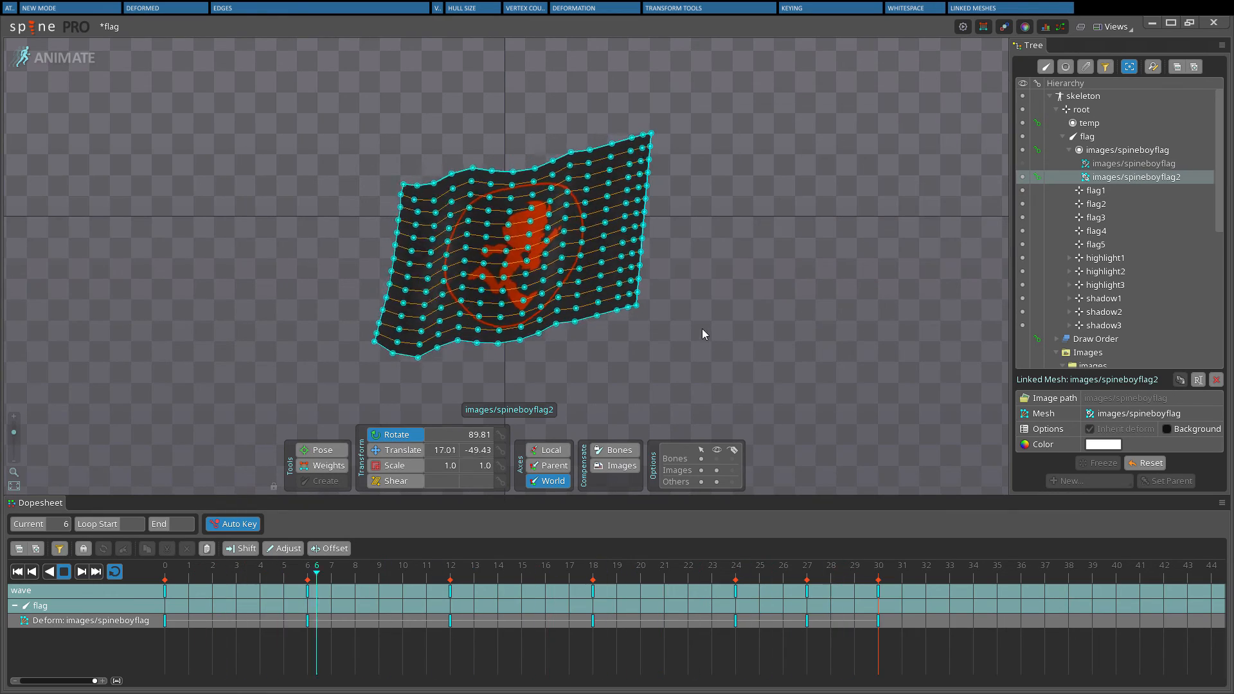
pyautogui.click(294, 578)
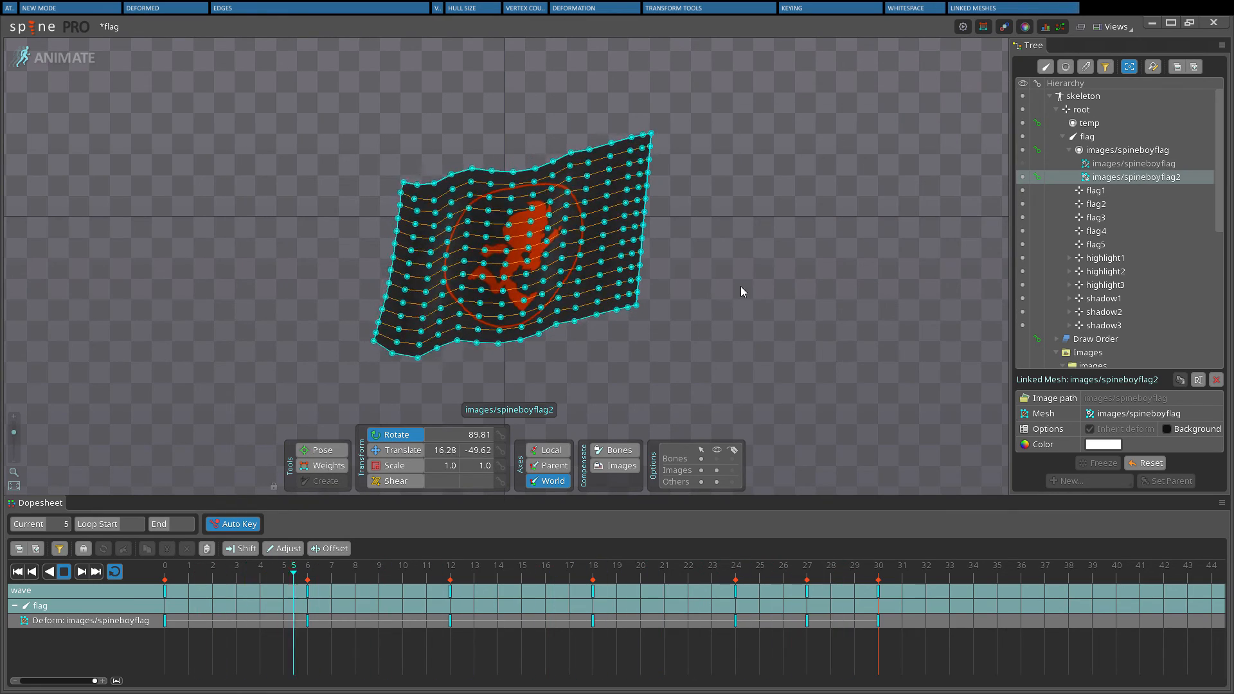
pyautogui.click(307, 579)
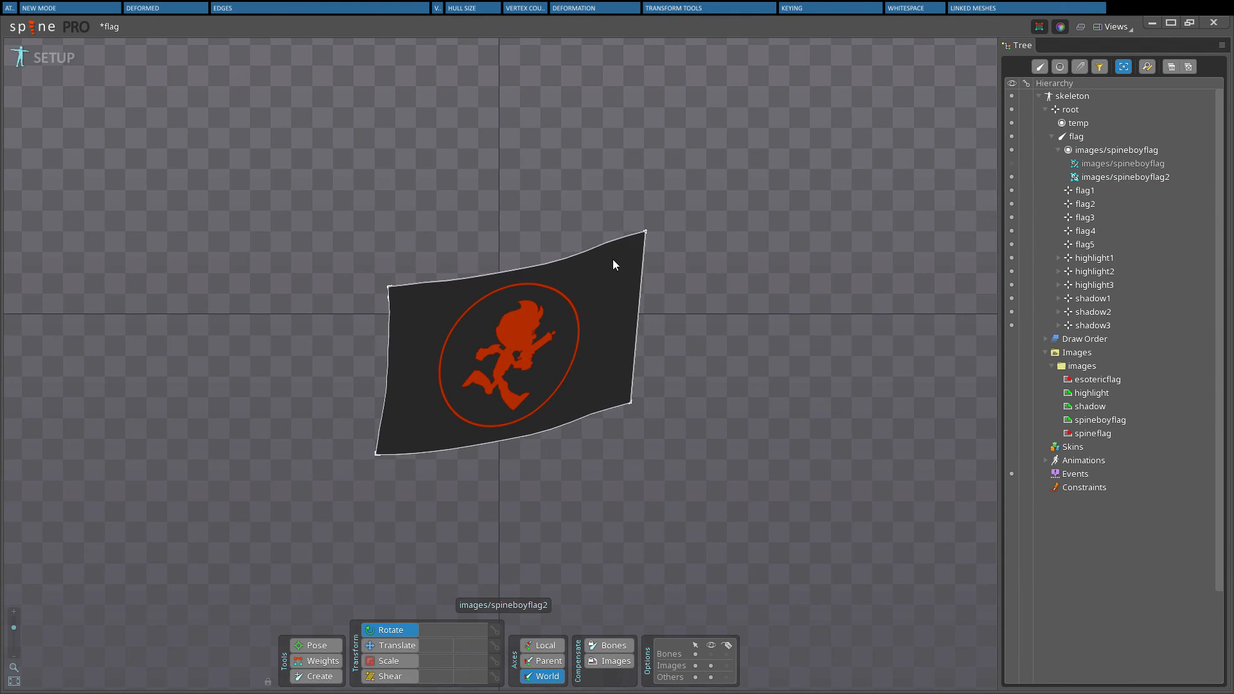
# - Rename the linked mesh to images/esotericflag with Clear path checked
pyautogui.click(1128, 176)
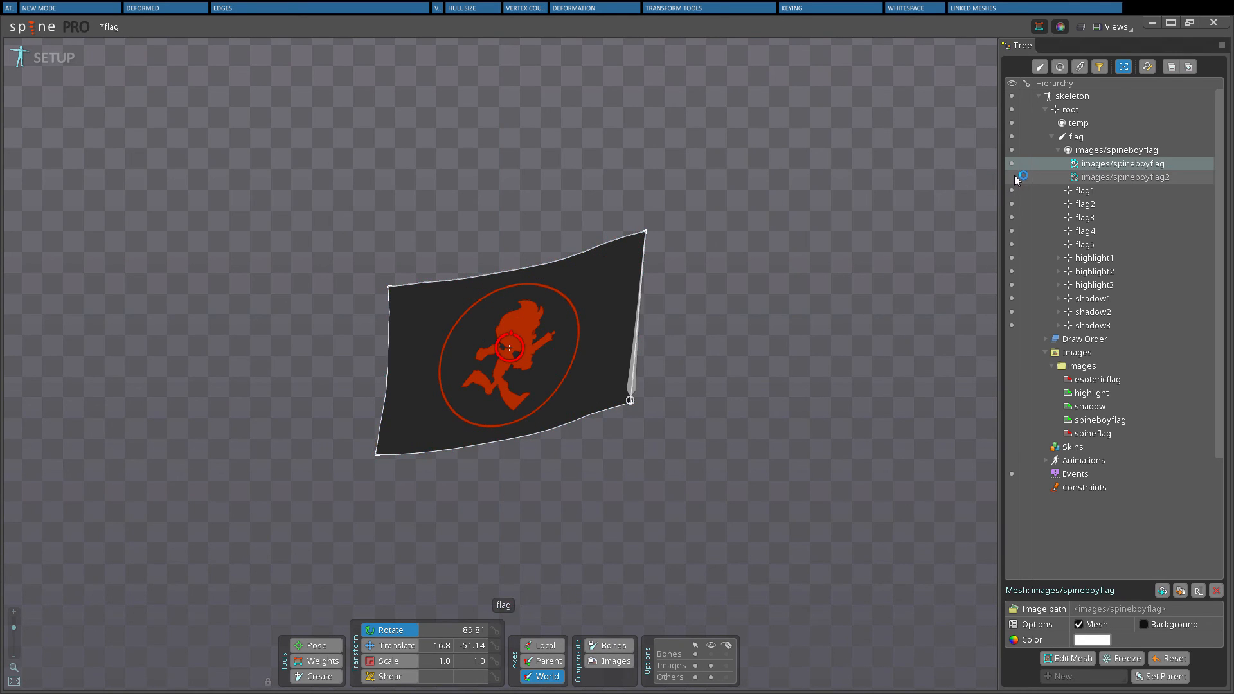
pyautogui.click(1129, 177)
pyautogui.write('images/esoter')
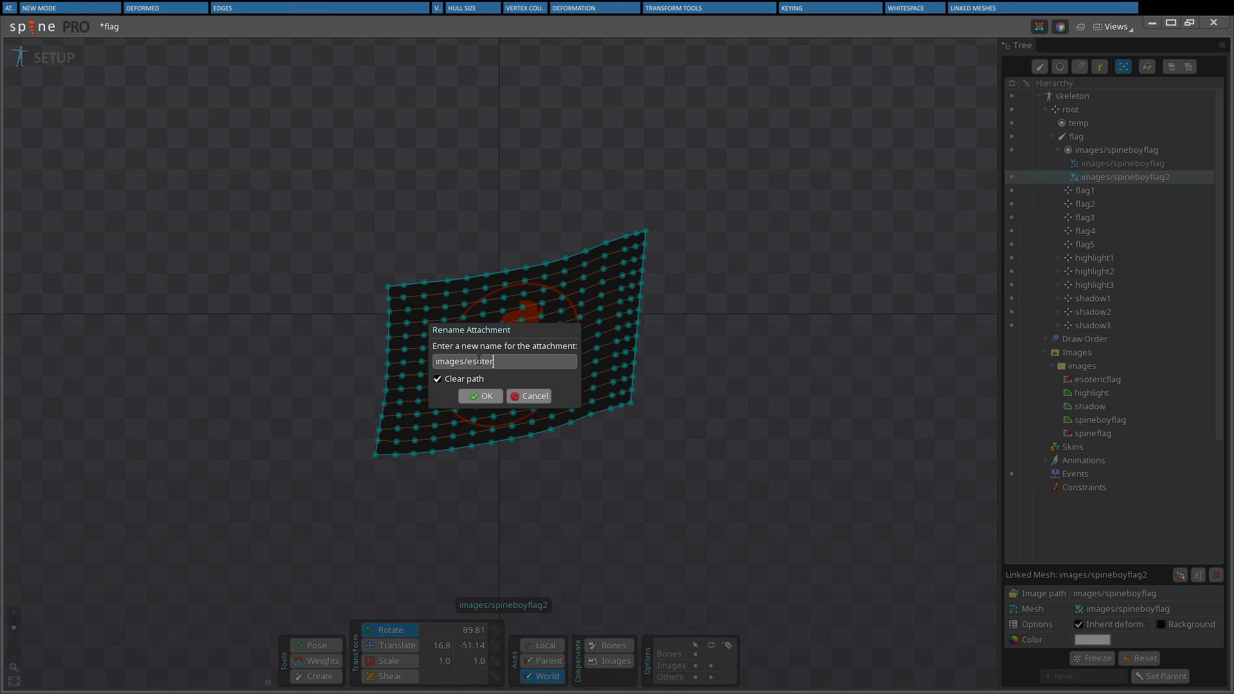
pyautogui.click(481, 396)
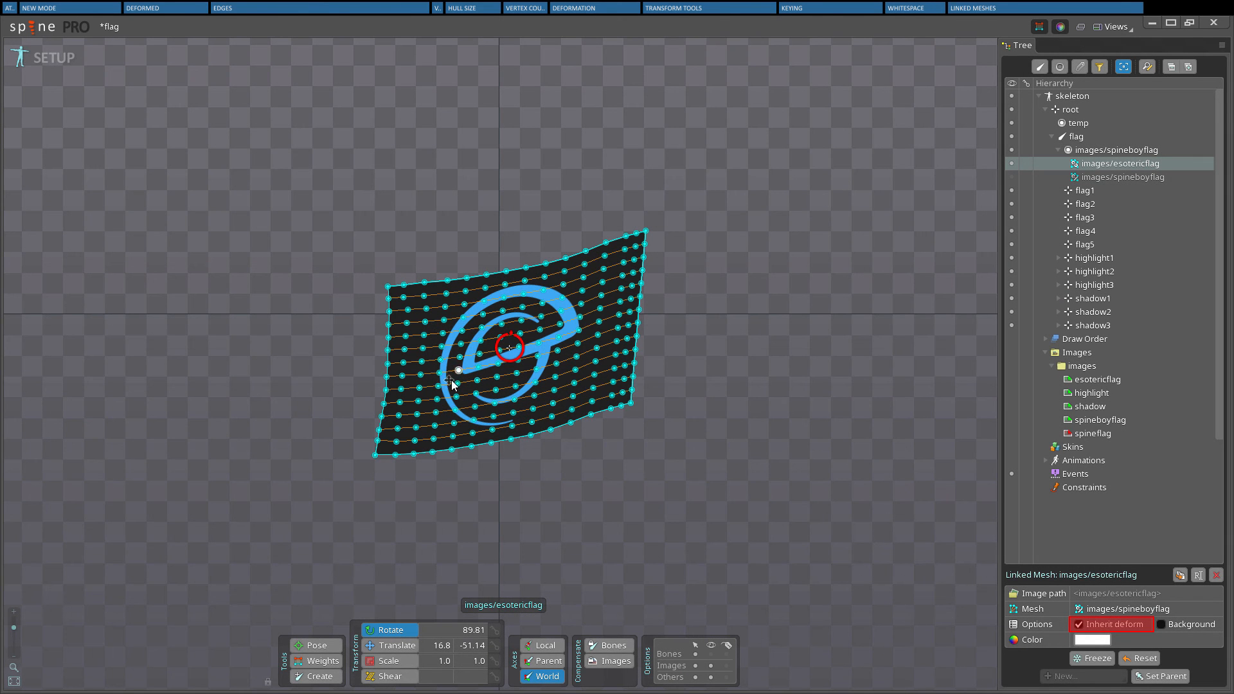
# - Preview the waving esoteric logo flag in Animate, then return to Setup
pyautogui.click(1121, 176)
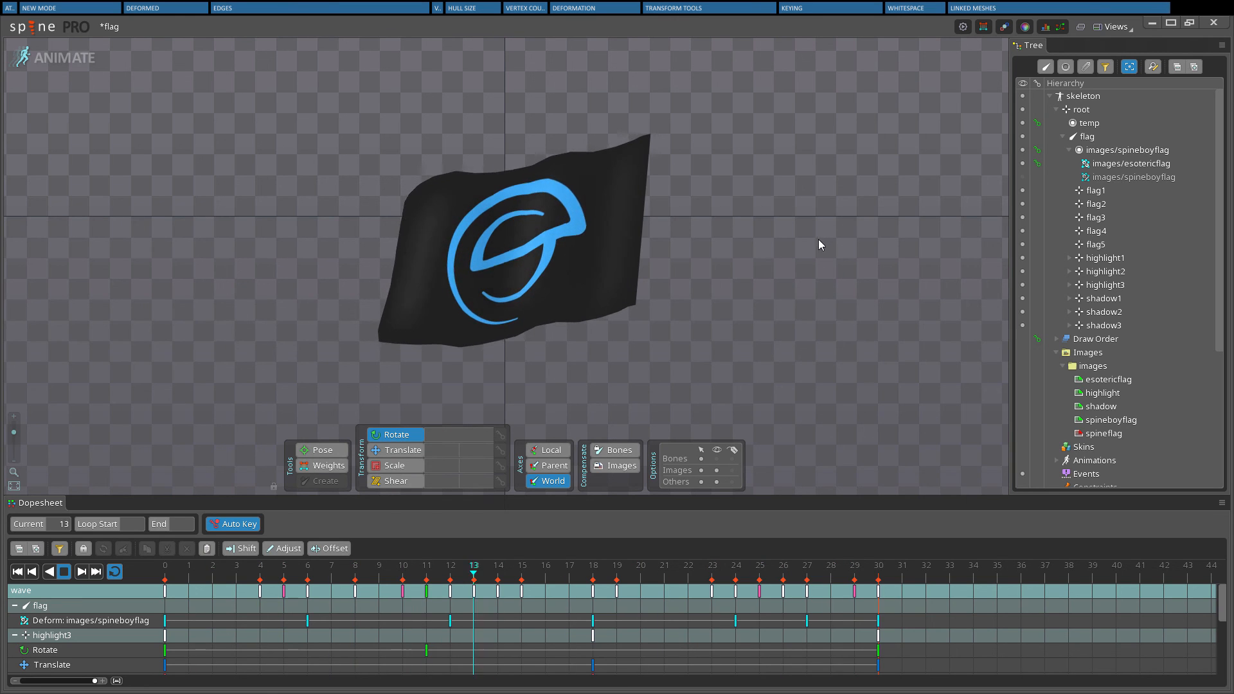
pyautogui.click(57, 57)
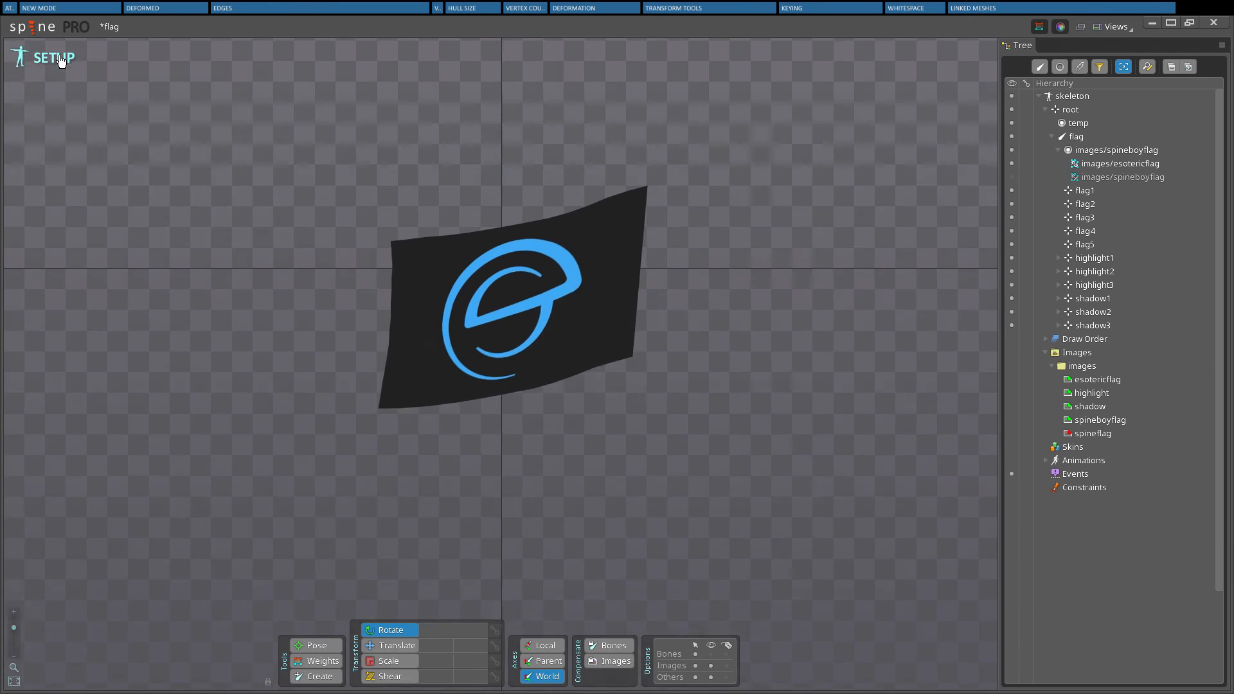
pyautogui.click(1118, 162)
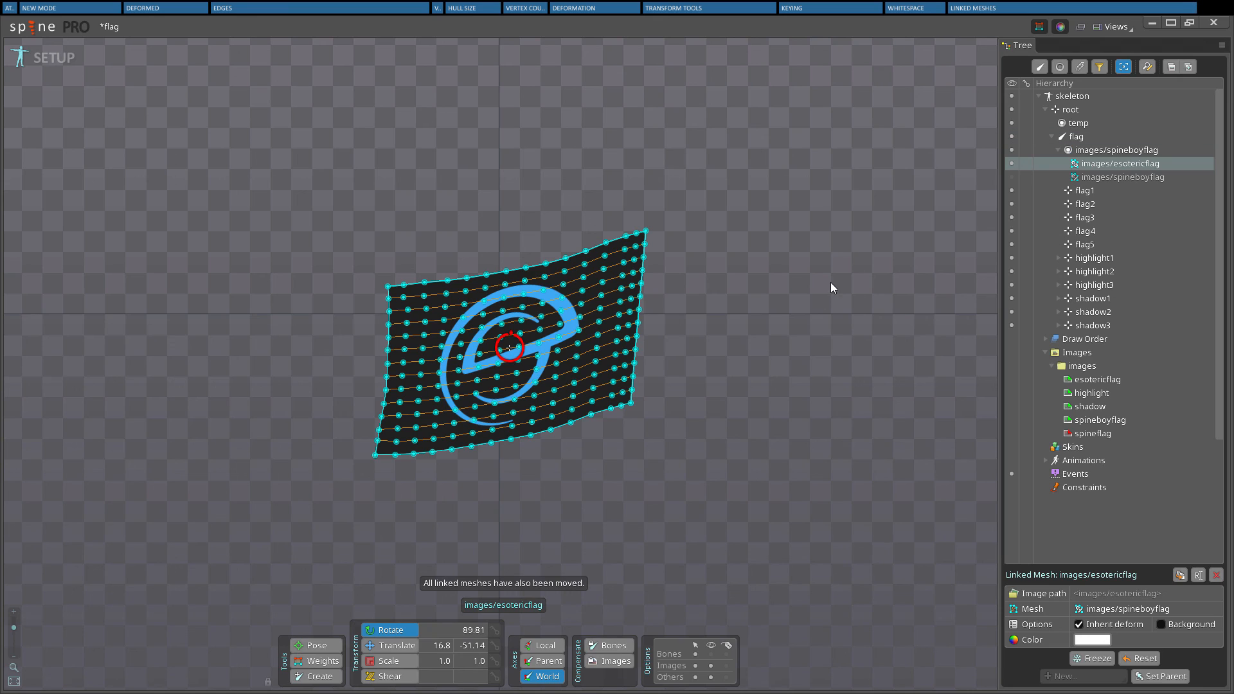
pyautogui.moveTo(886, 476)
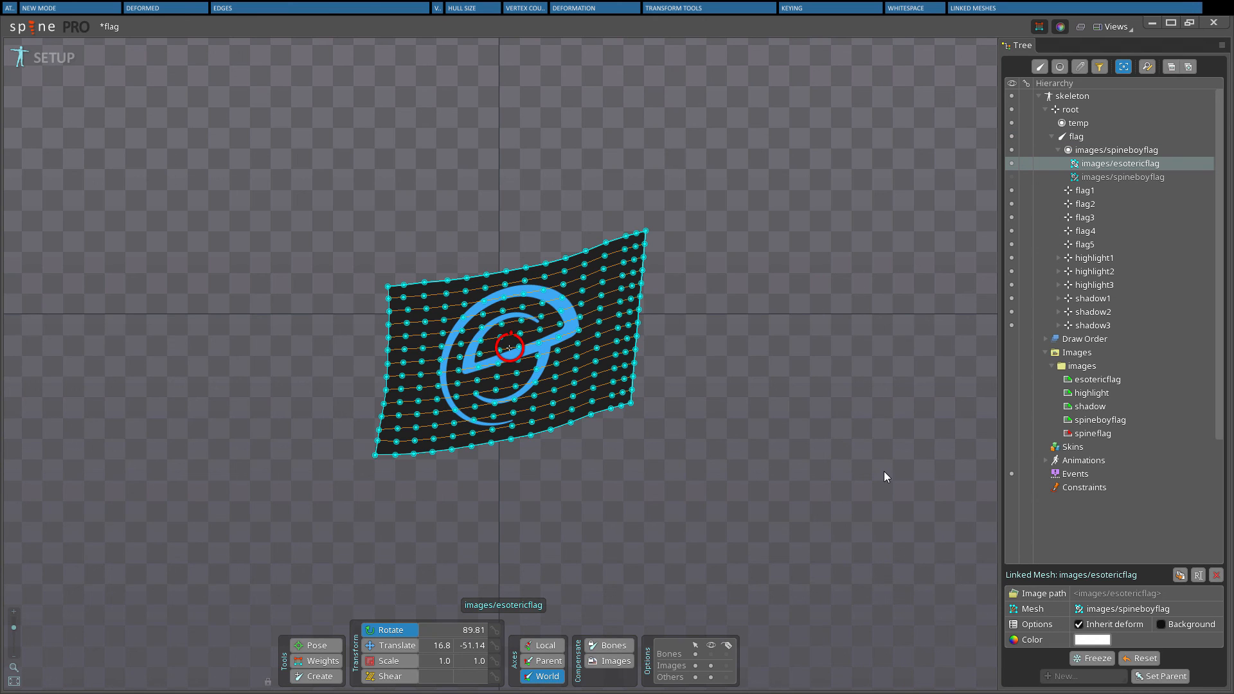